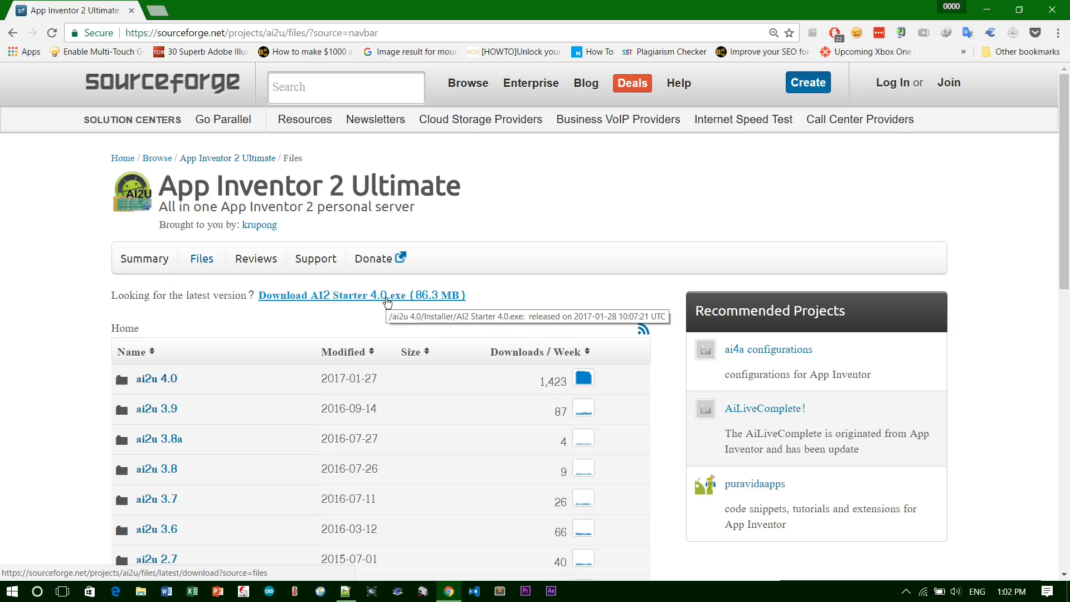
mouse_move(156, 378)
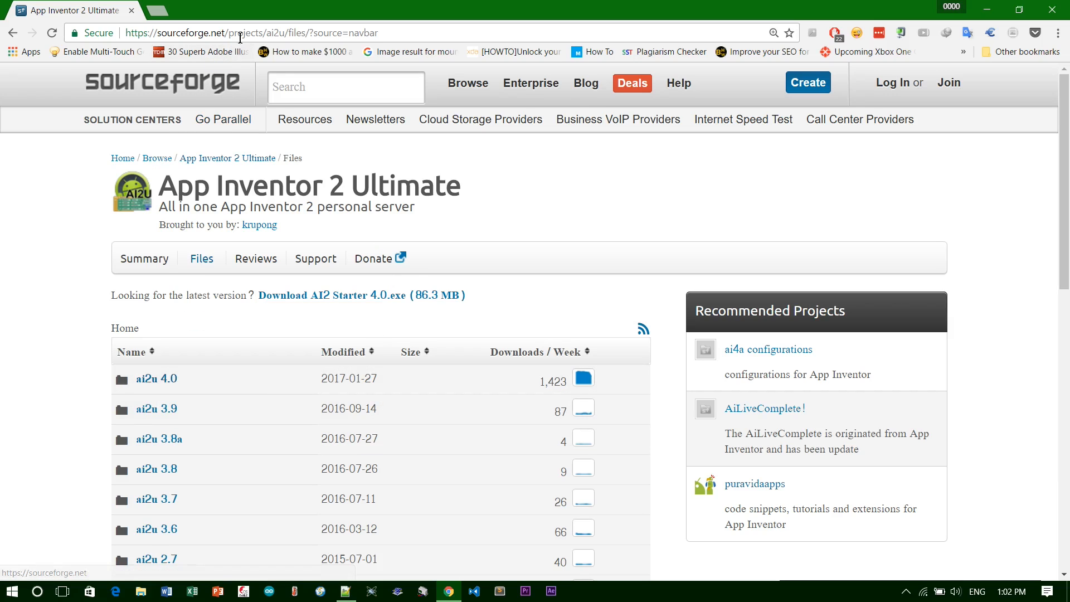
mouse_move(250, 87)
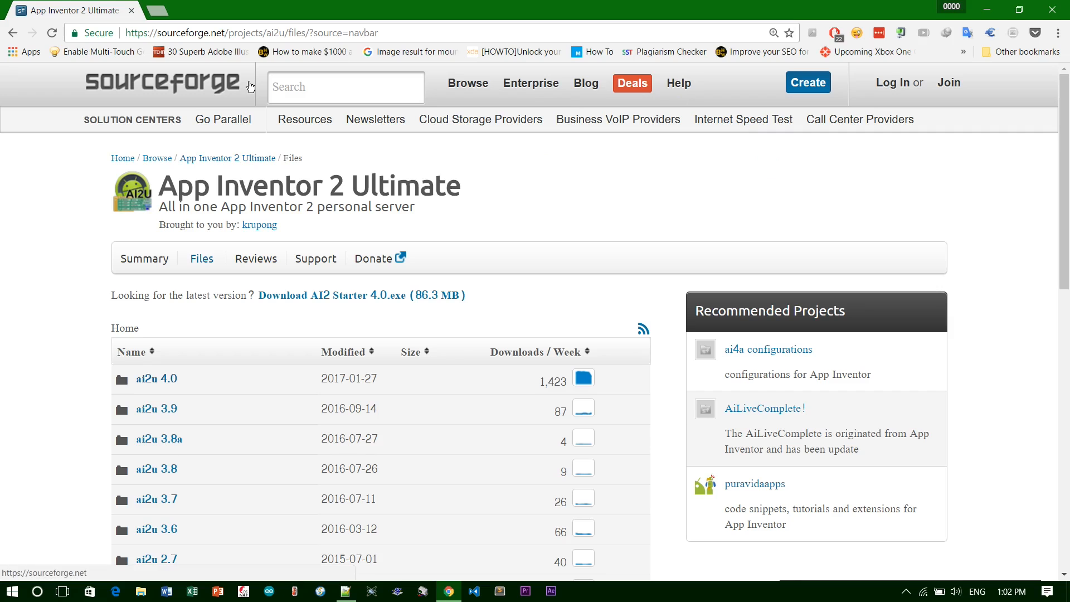
mouse_move(227, 351)
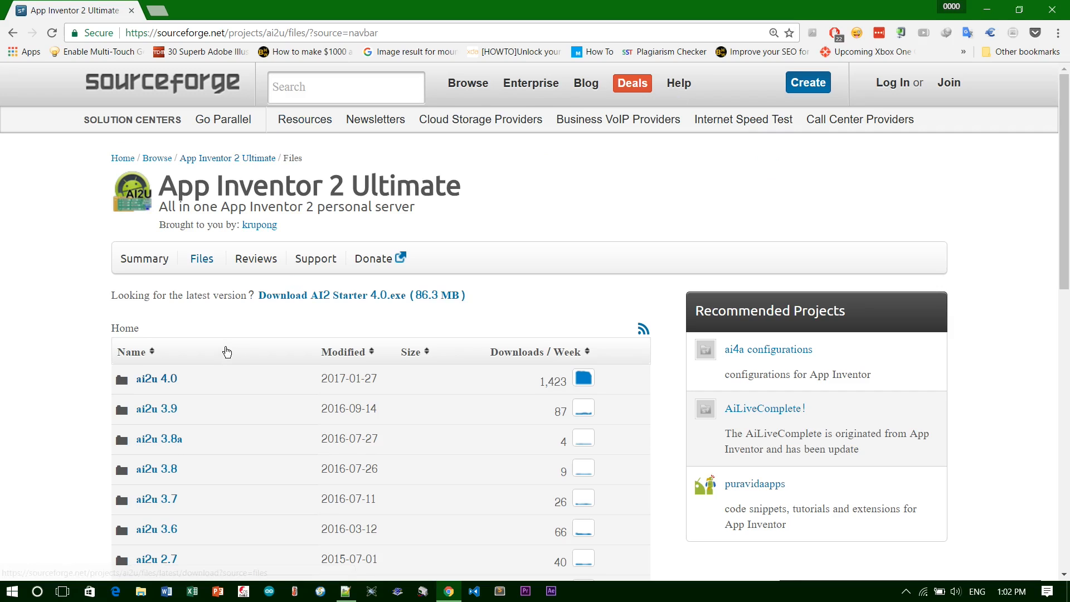
mouse_move(227, 351)
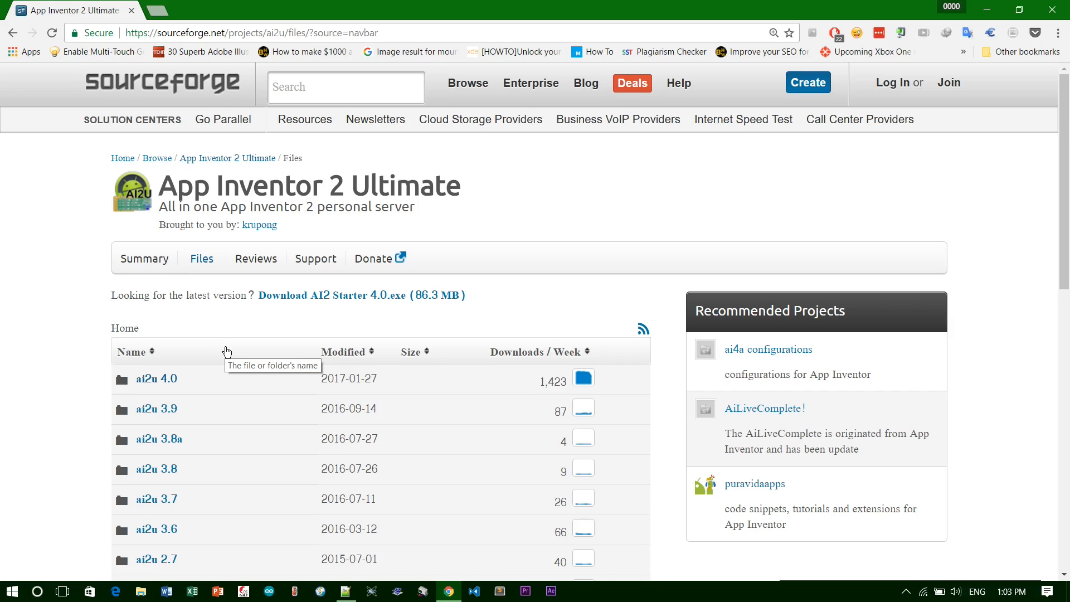
mouse_move(215, 378)
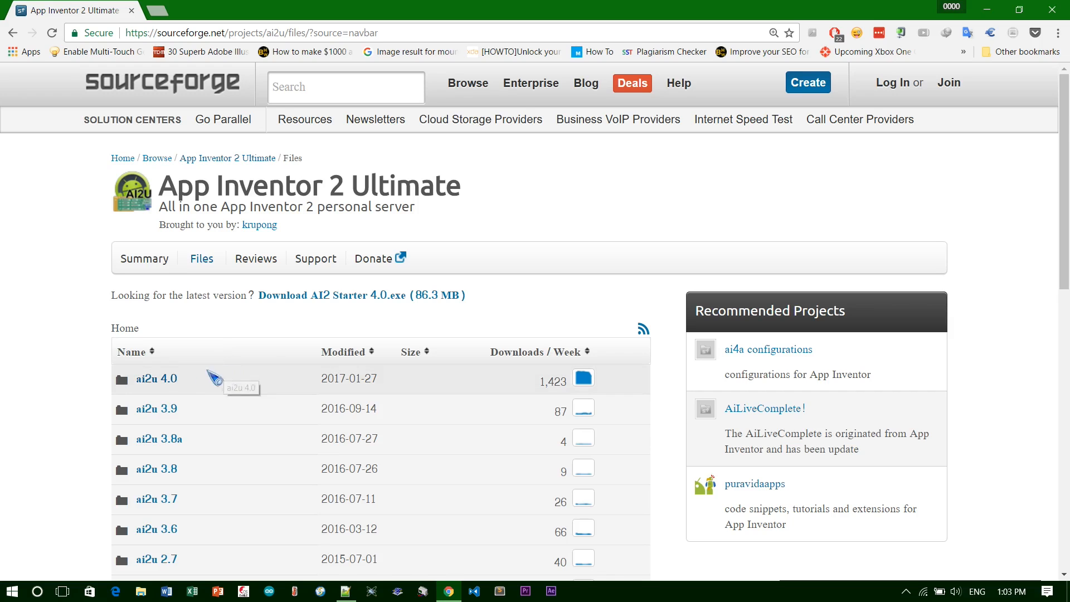
mouse_move(157, 382)
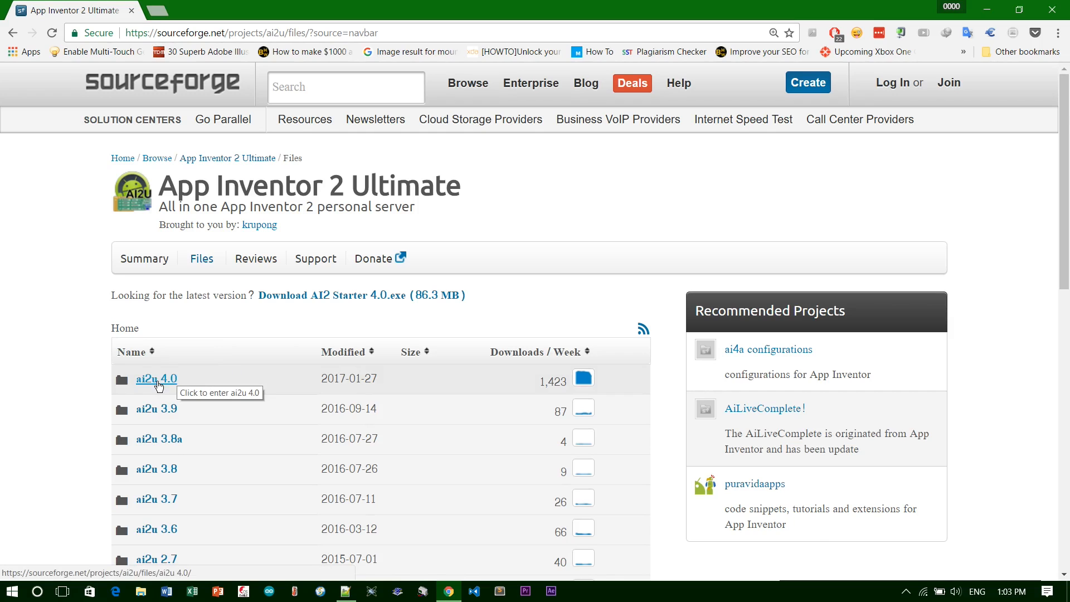
mouse_move(10, 340)
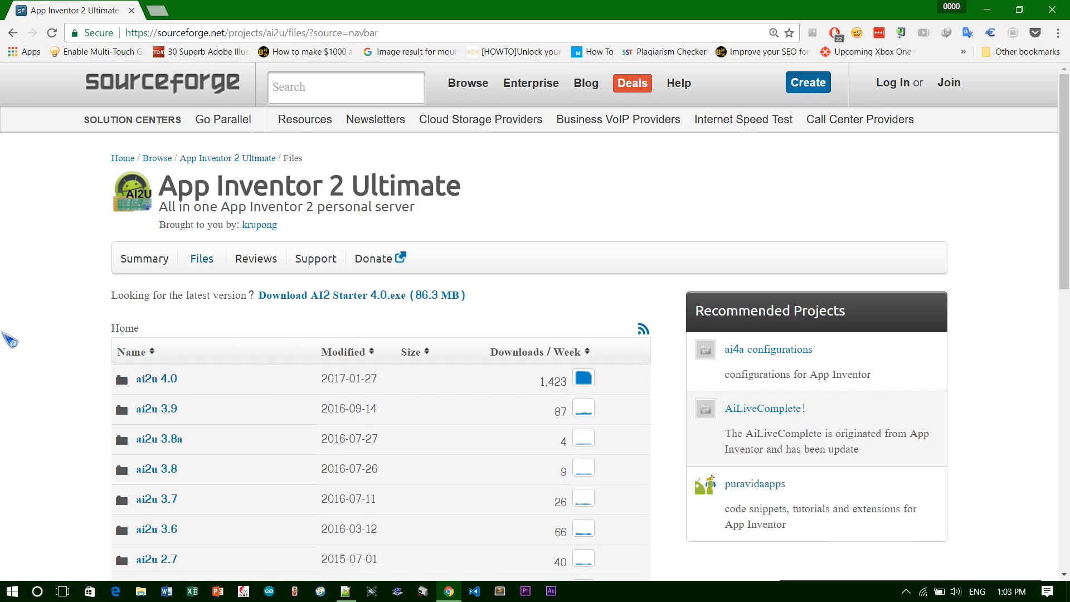
mouse_move(156, 379)
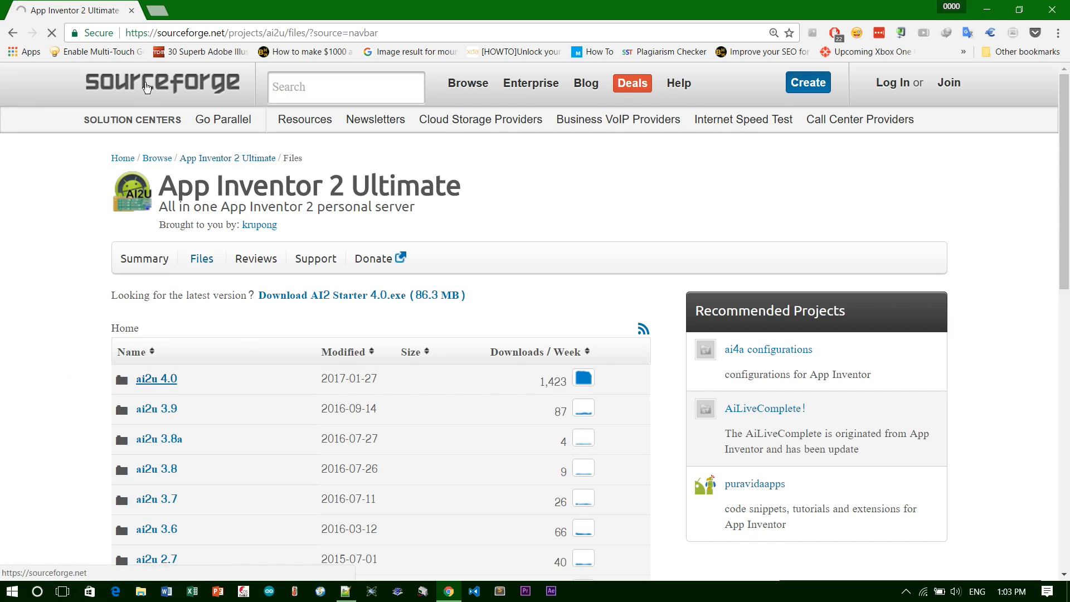
- Open the ai2u 4.0 folder on the SourceForge Files page of App Inventor 2 Ultimate
click(249, 32)
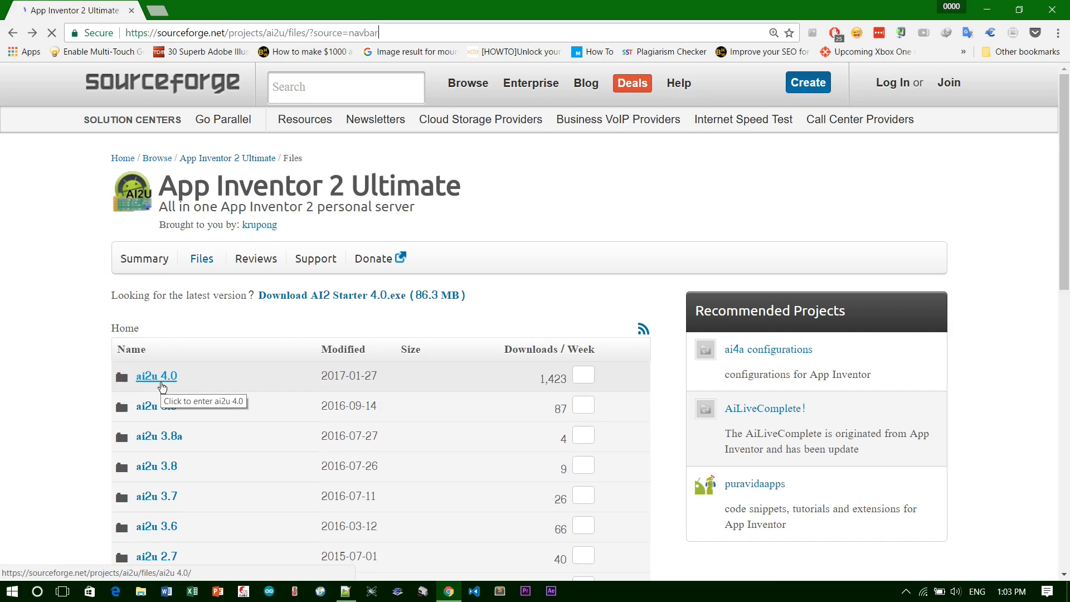
click(156, 375)
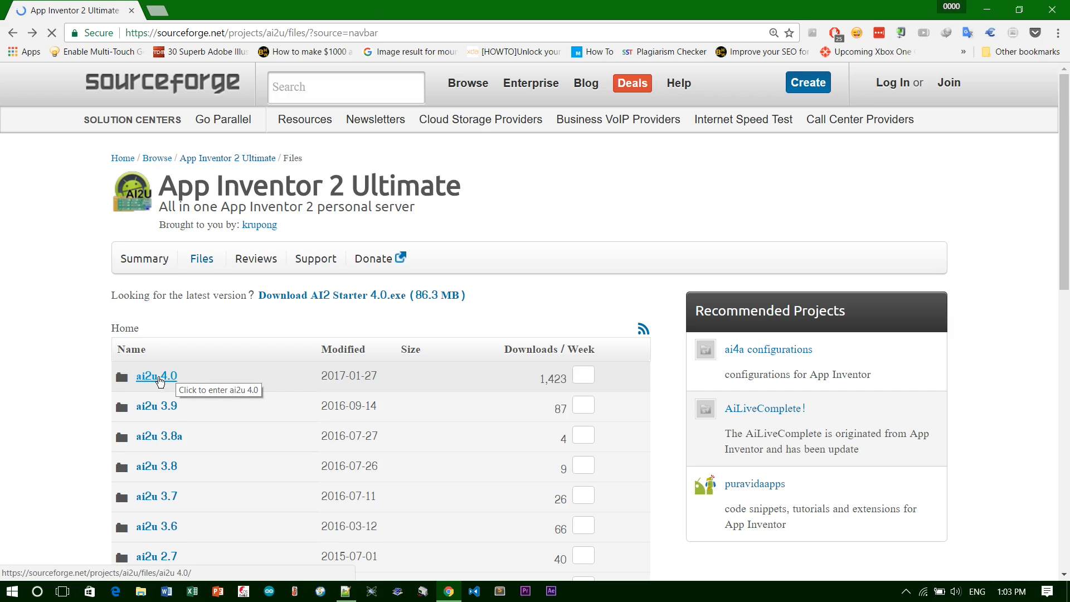
click(156, 376)
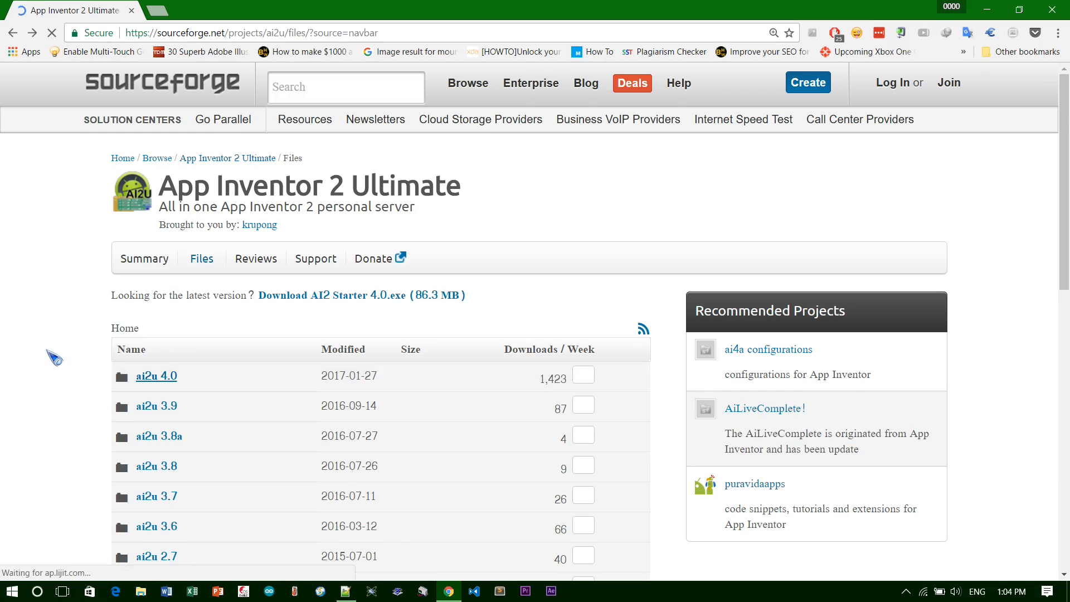
- Browse into the Installer folder and reach the AI2U 64bit v4.0.exe download, with both installers in Downloads > Programs
click(156, 376)
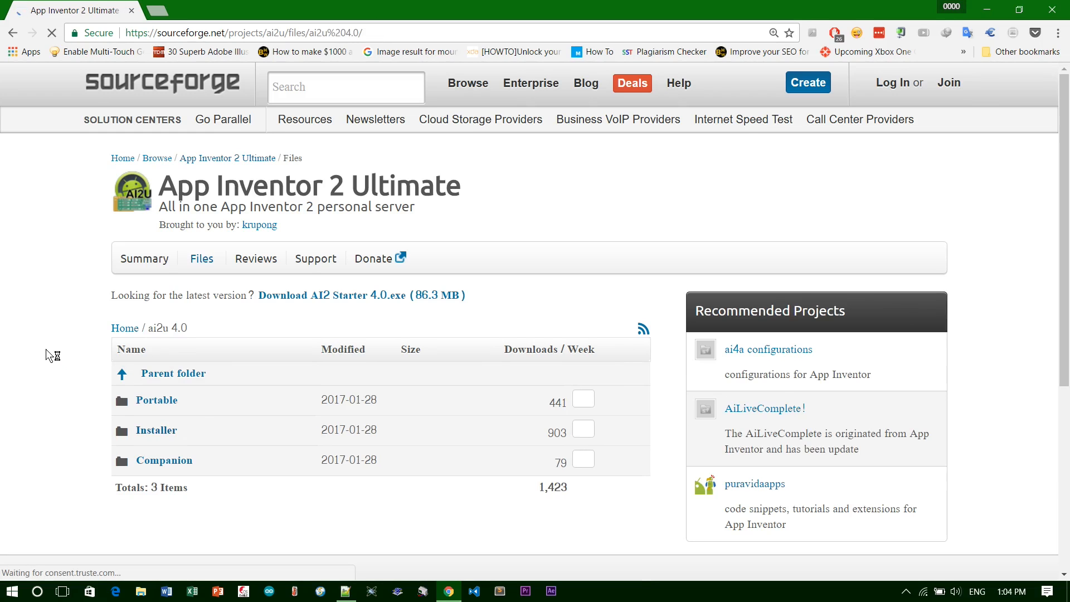
mouse_move(563, 430)
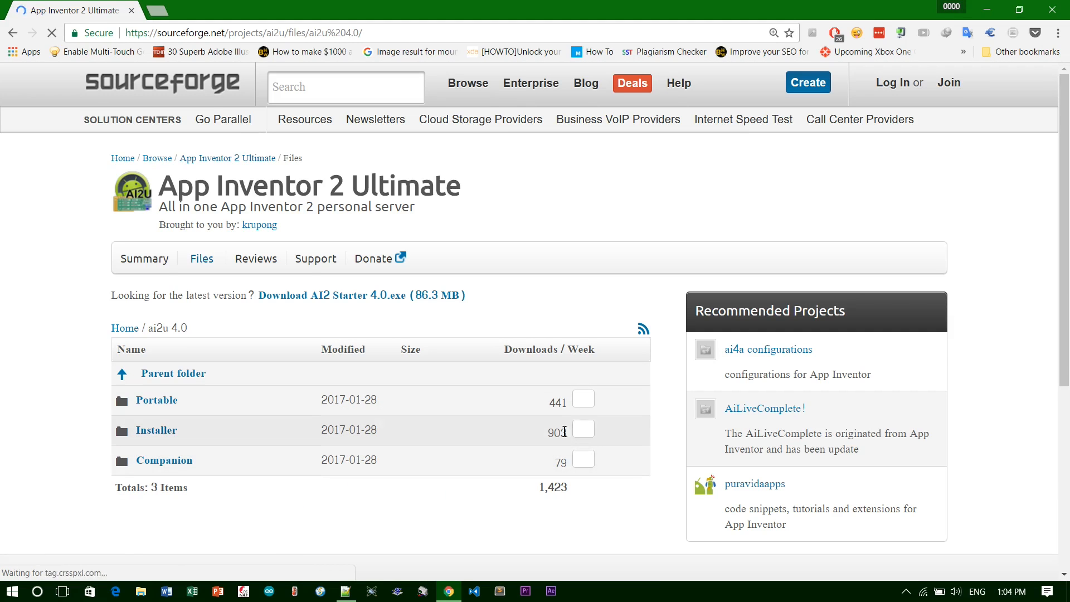
mouse_move(156, 400)
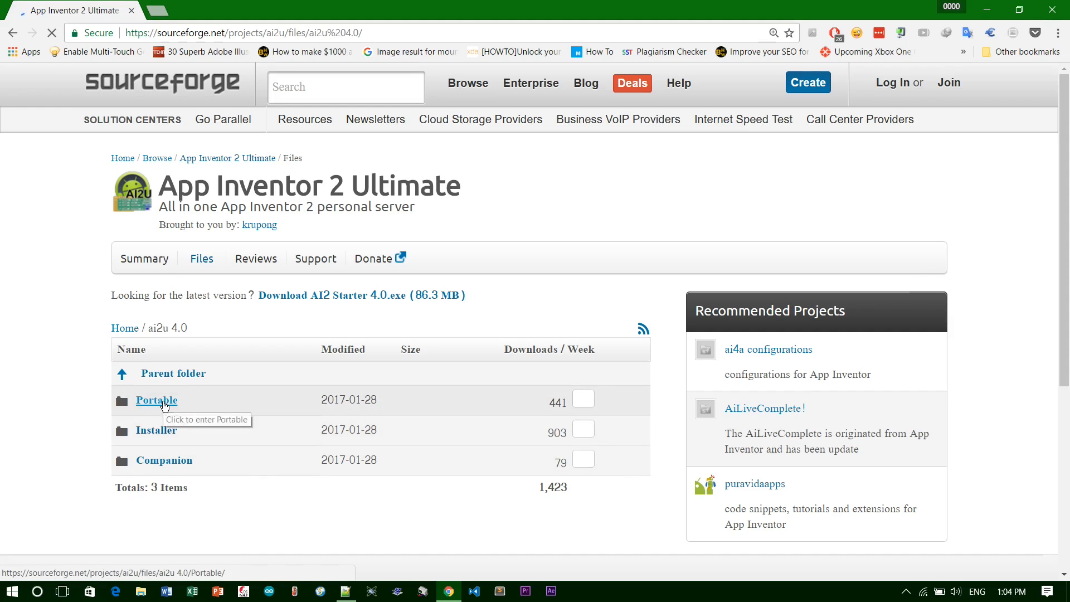
mouse_move(156, 430)
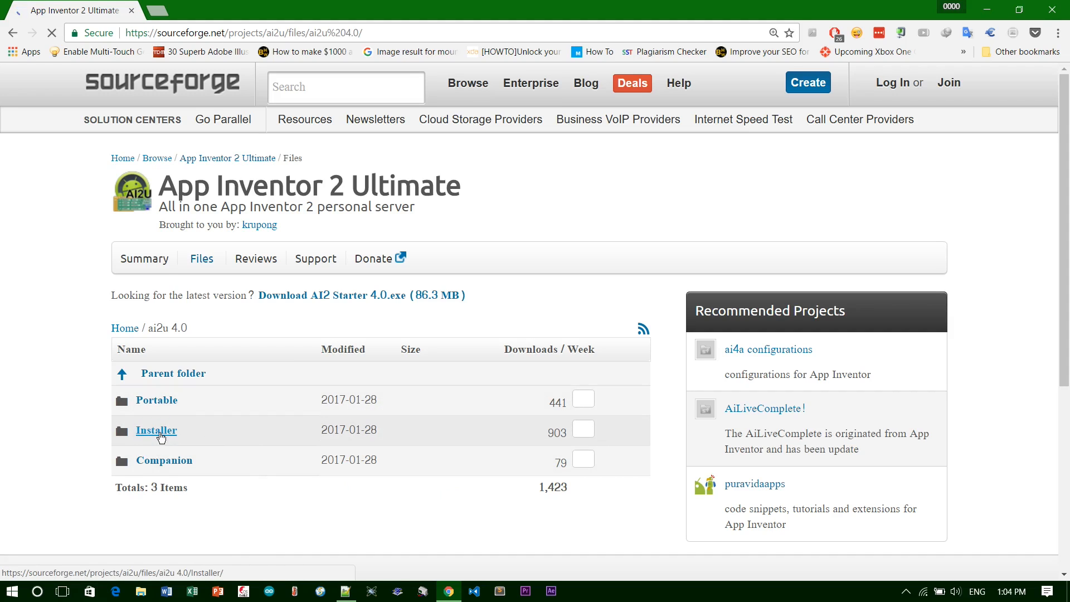
click(156, 430)
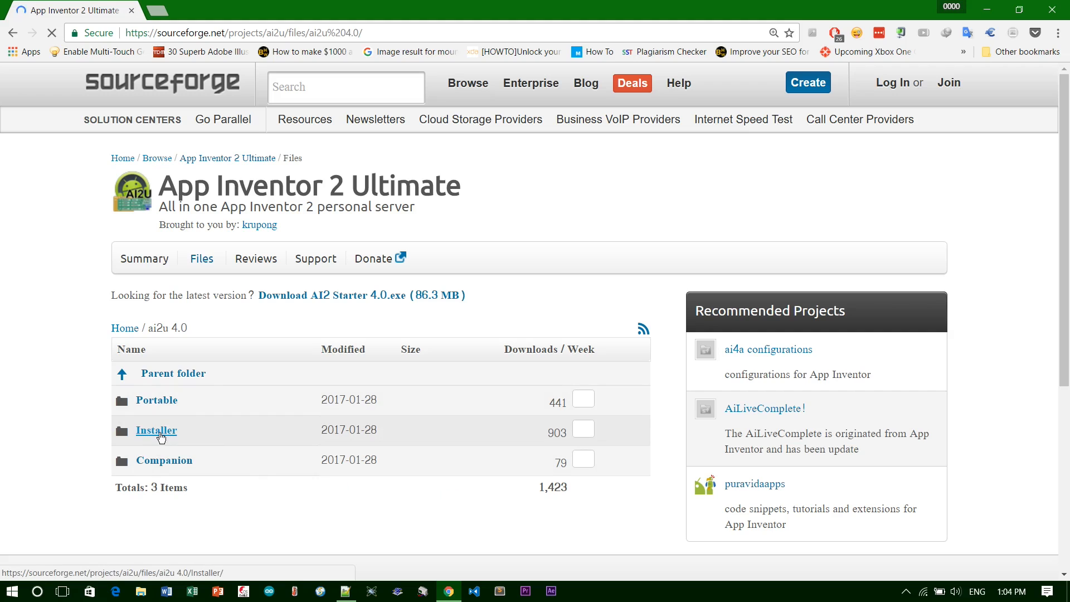
click(156, 430)
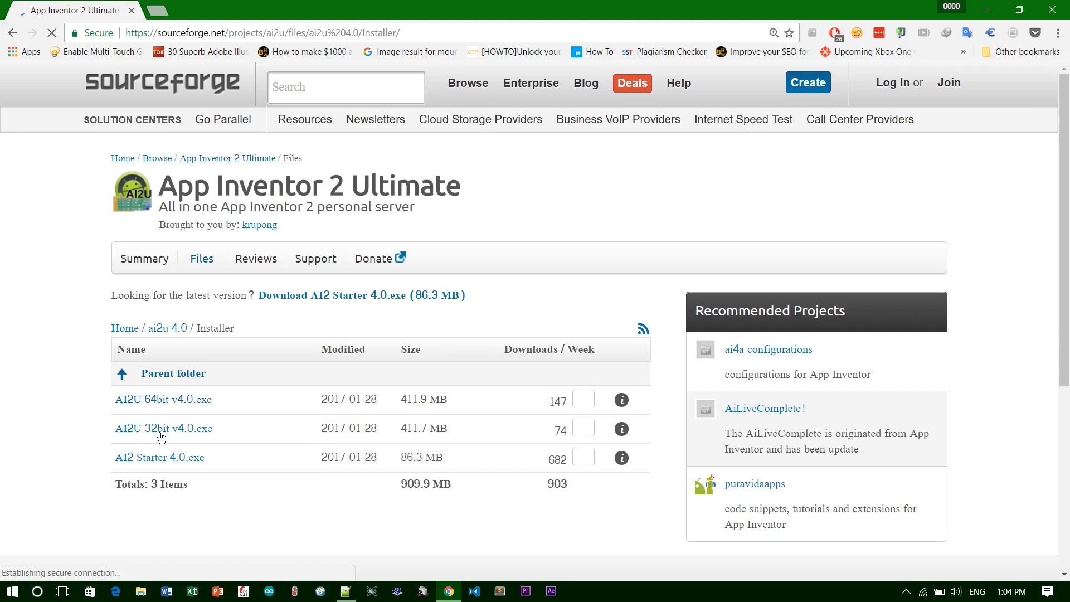
mouse_move(163, 431)
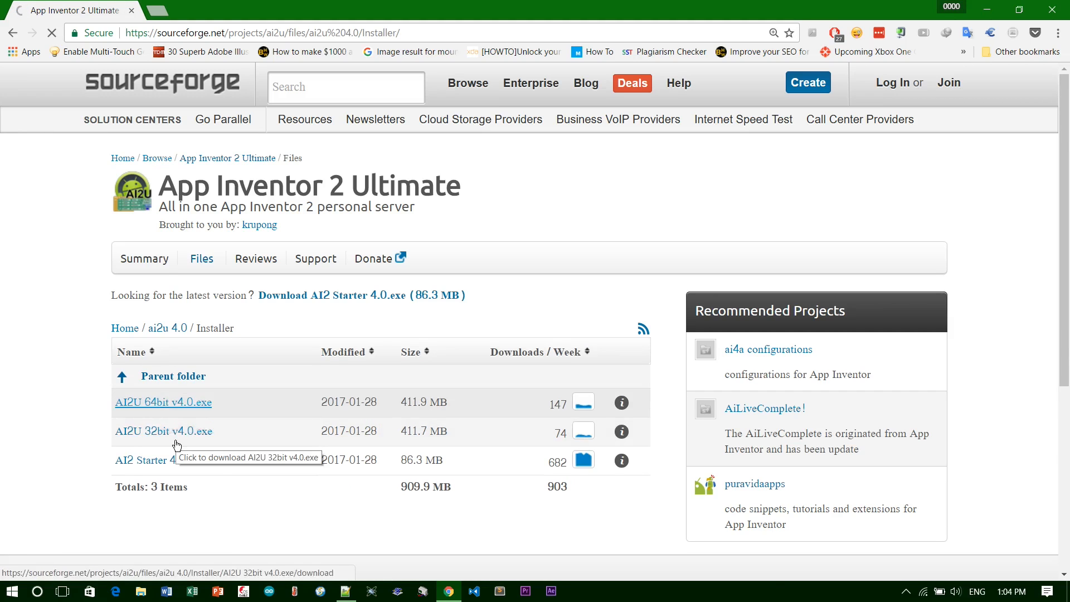
click(163, 430)
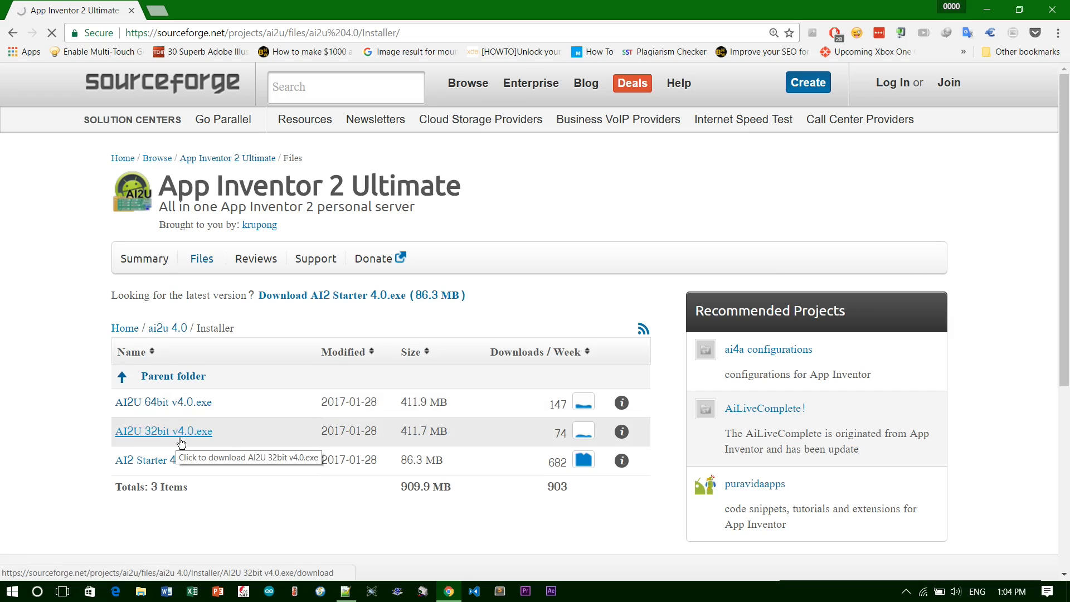
mouse_move(181, 408)
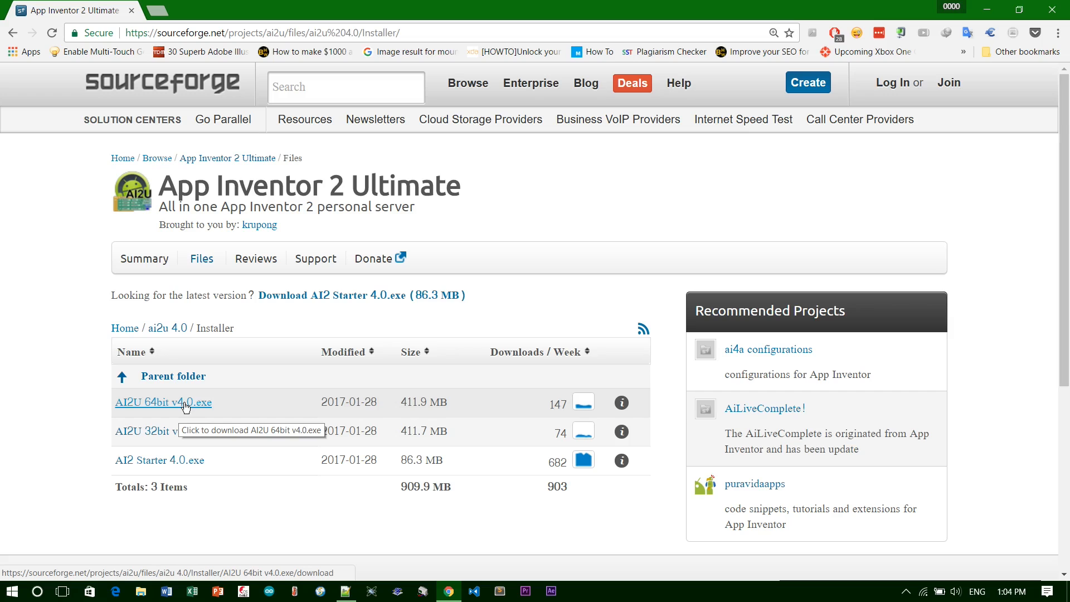
mouse_move(196, 408)
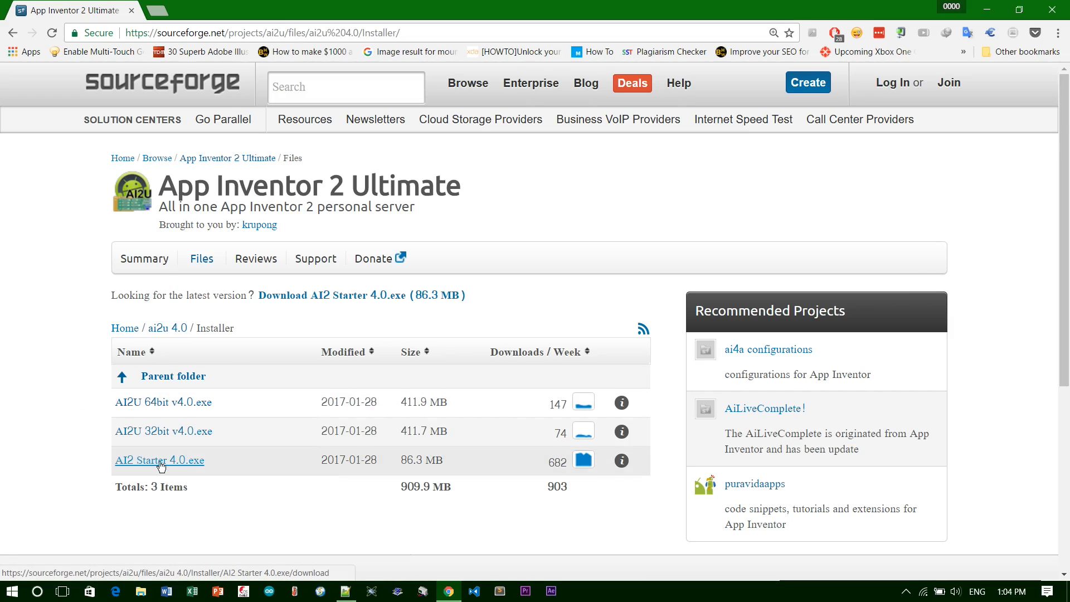
mouse_move(182, 470)
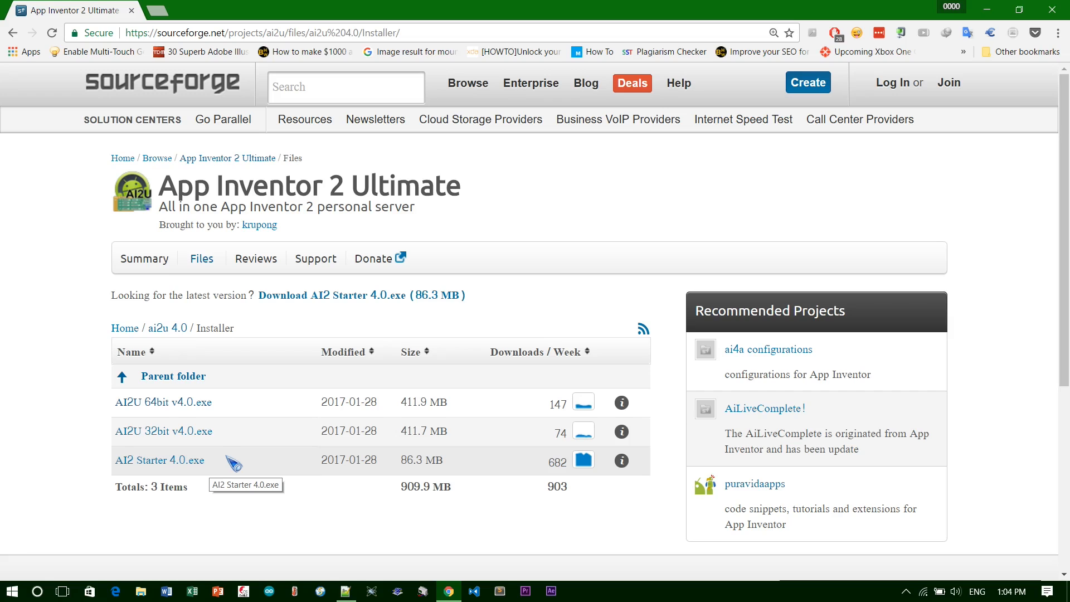
mouse_move(226, 464)
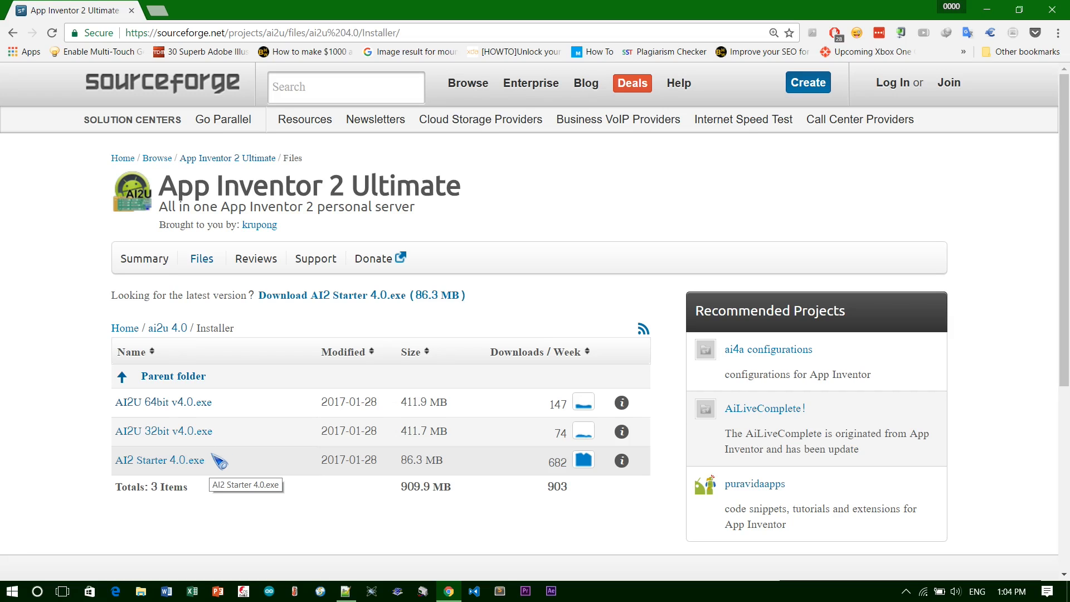
mouse_move(955, 595)
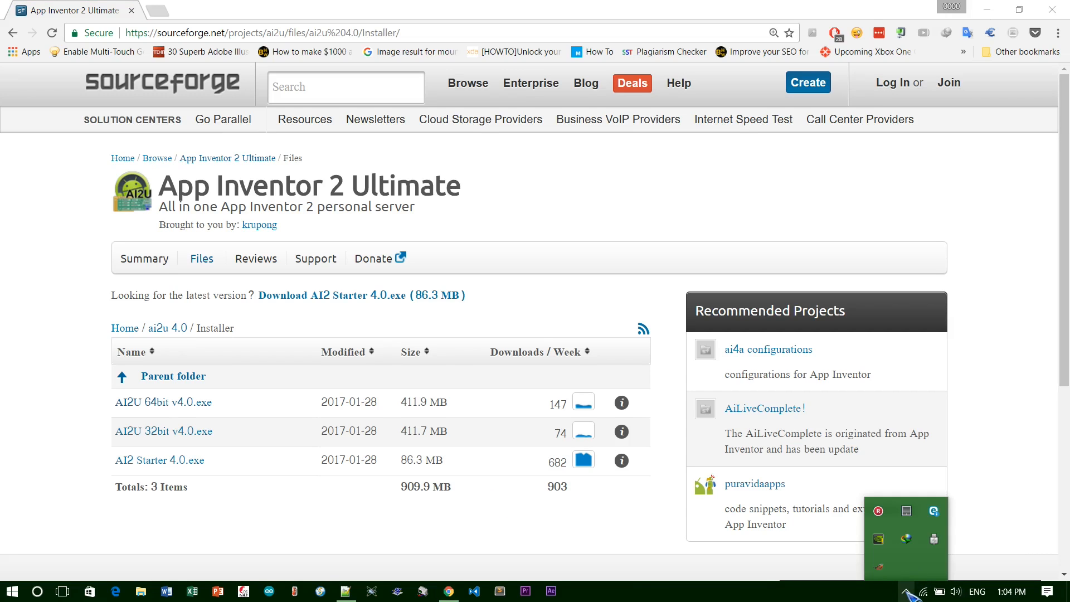
mouse_move(401, 457)
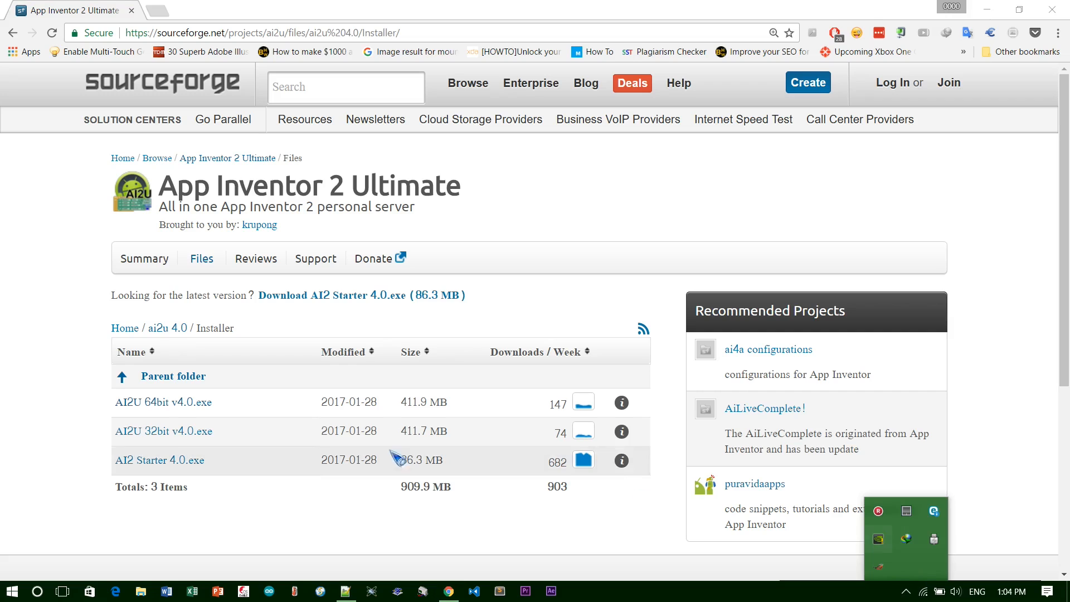
click(163, 403)
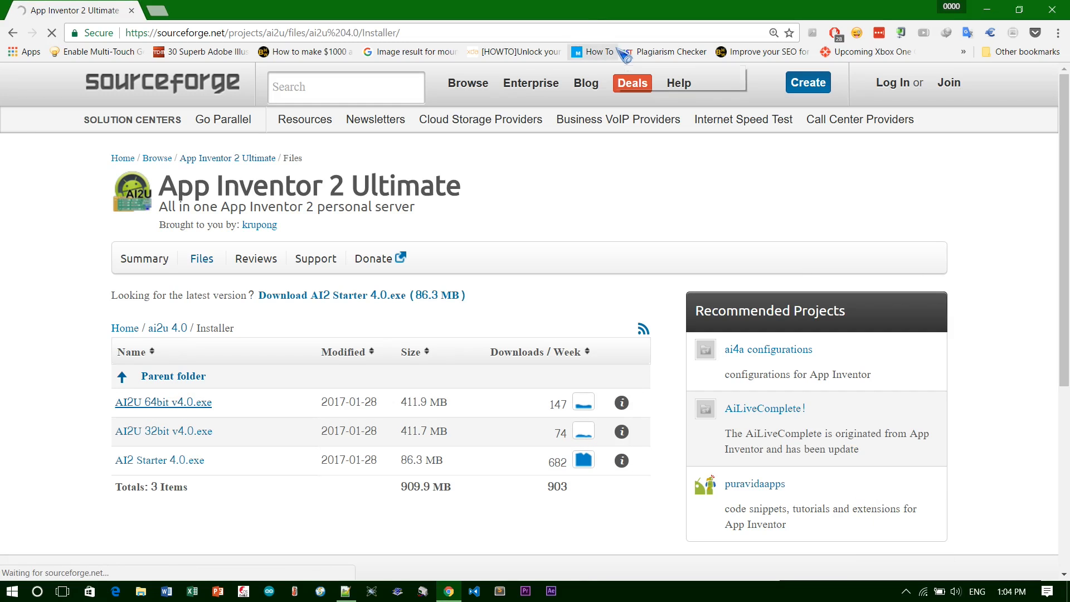
click(163, 402)
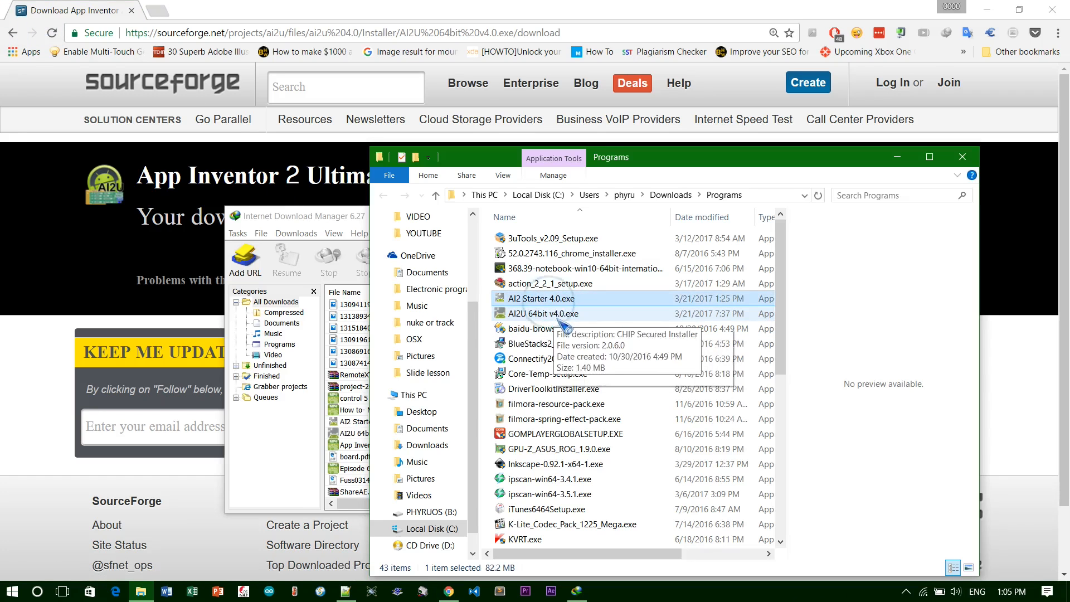
- Launch AI2 Starter 4.0.exe from the Programs folder and allow it through UAC
click(543, 313)
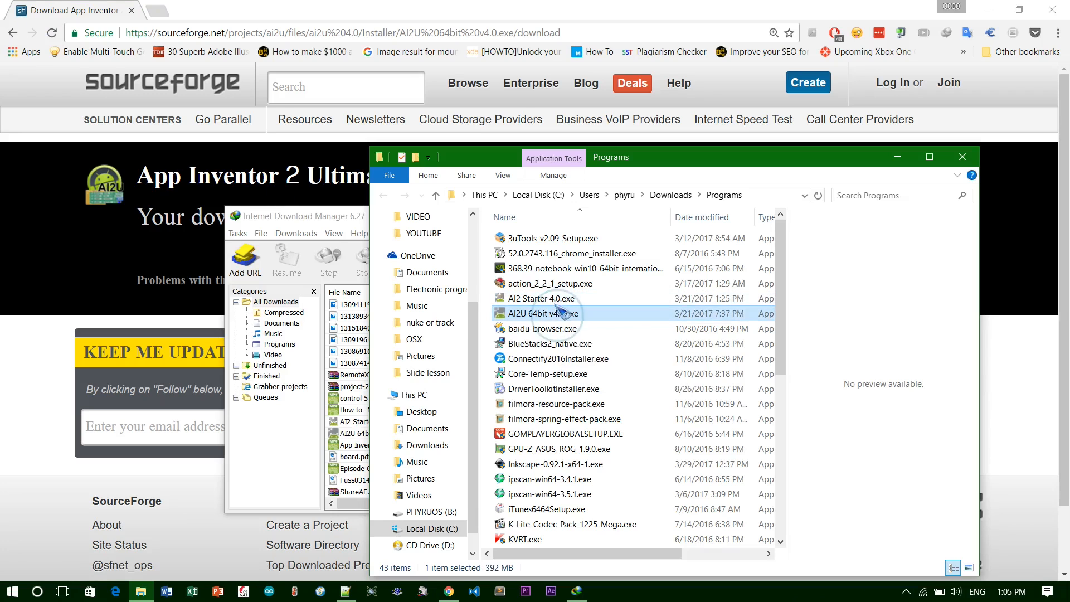
click(542, 299)
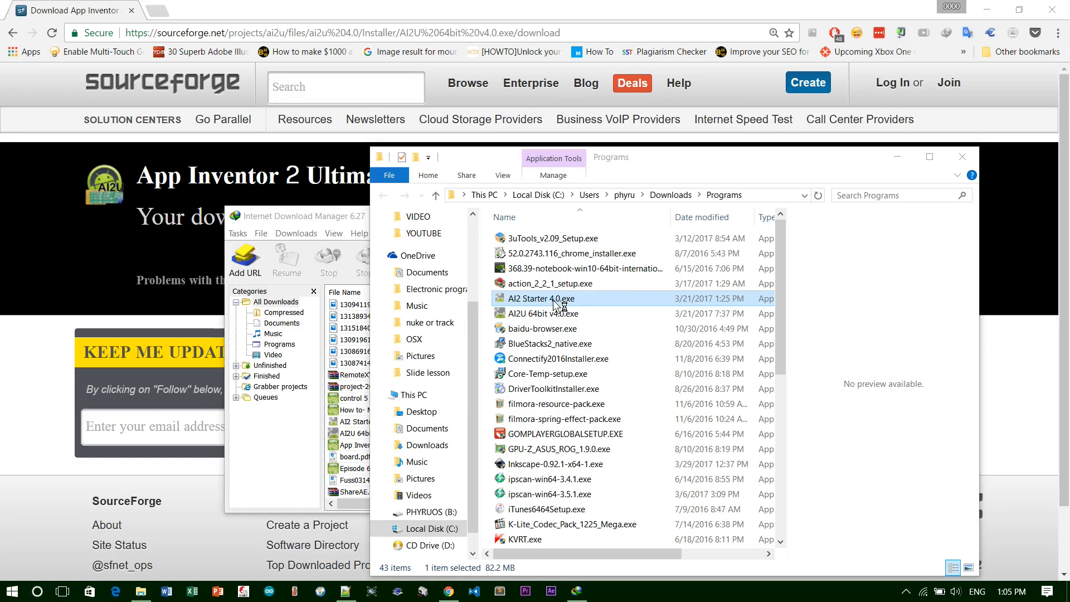
double_click(539, 298)
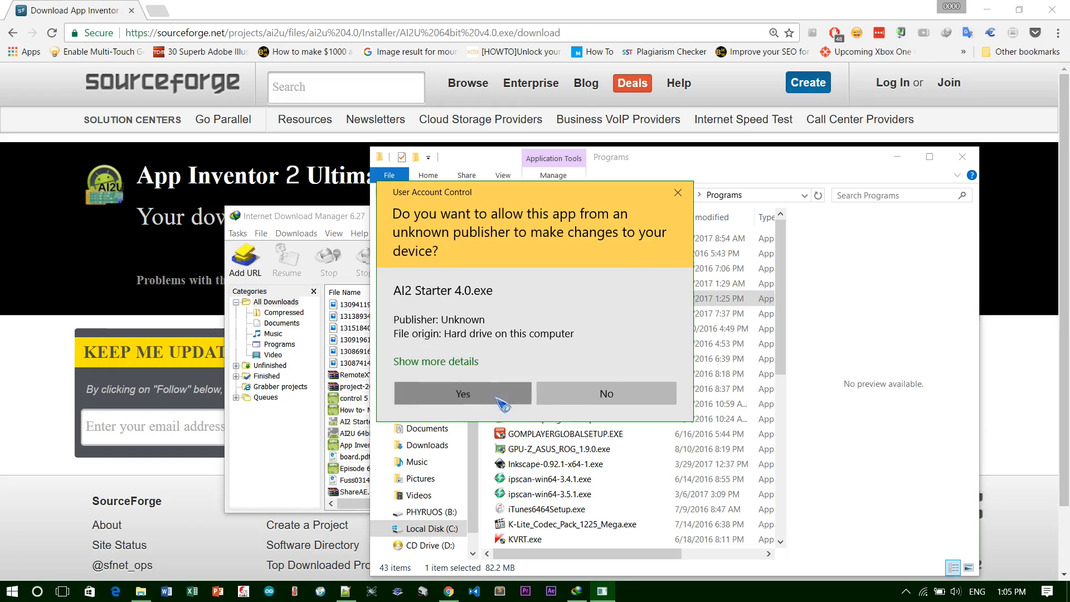
click(463, 393)
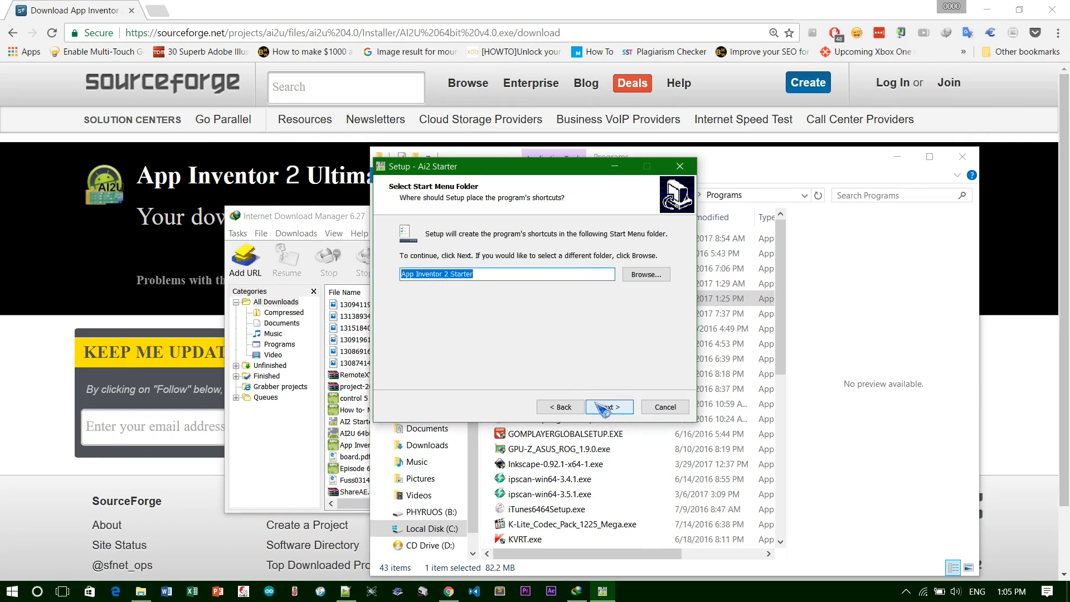
- Install Ai2 Starter with the default shortcut folder and finish the wizard
click(607, 406)
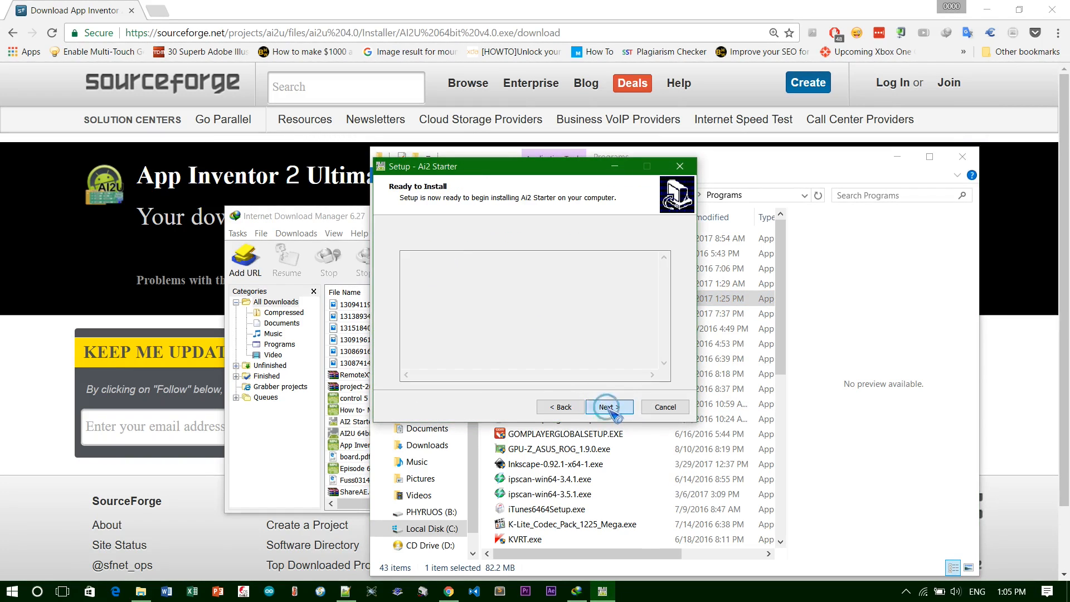
click(606, 407)
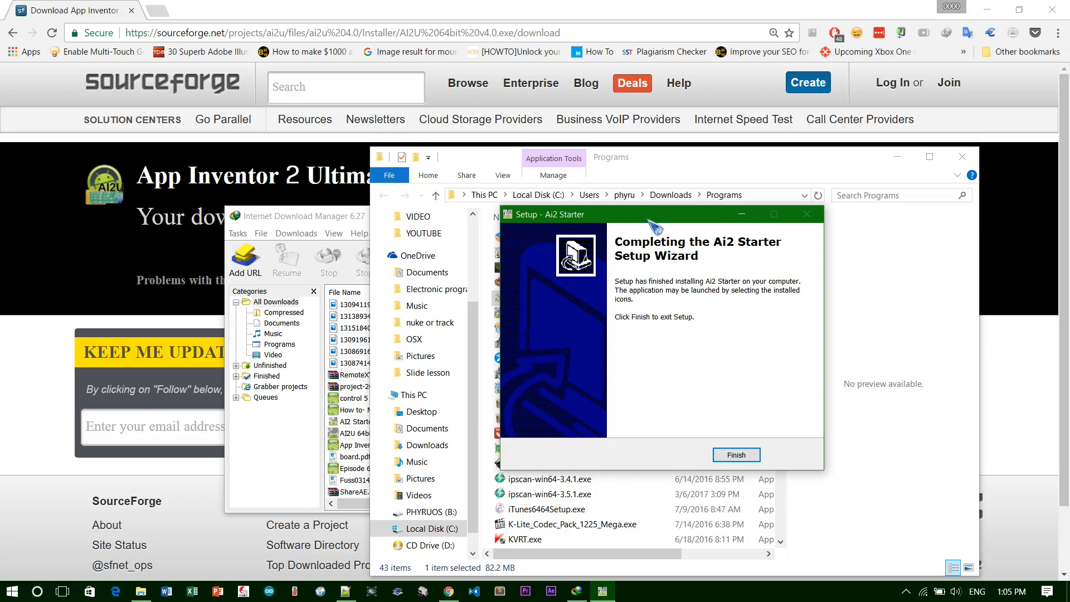
click(736, 455)
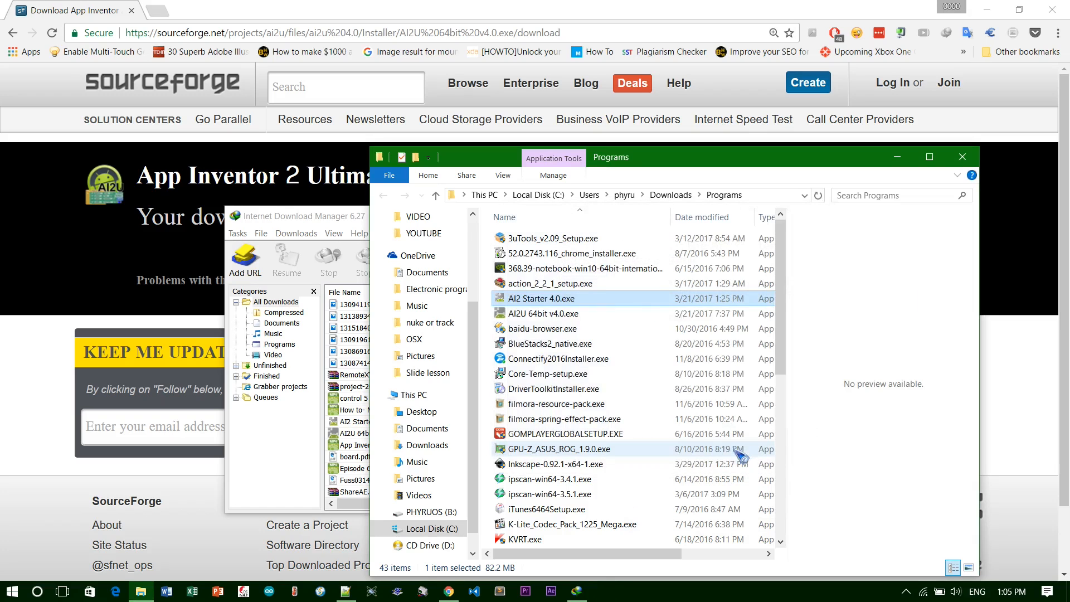
mouse_move(539, 321)
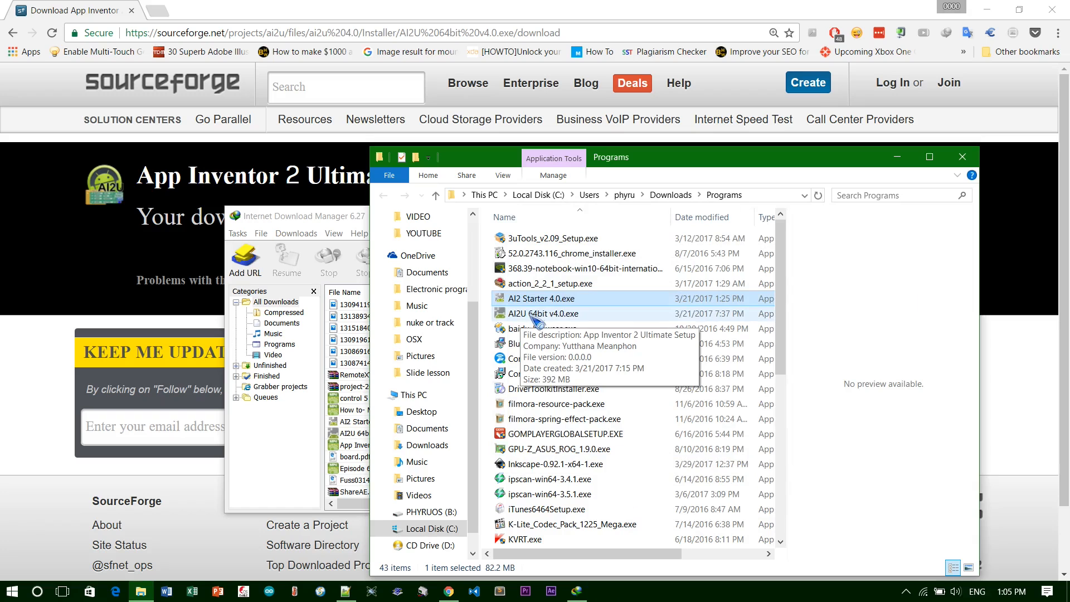
- Run AI2U 64bit v4.0.exe and install App Inventor 2 Ultimate with 'Create a desktop icon' ticked
click(544, 313)
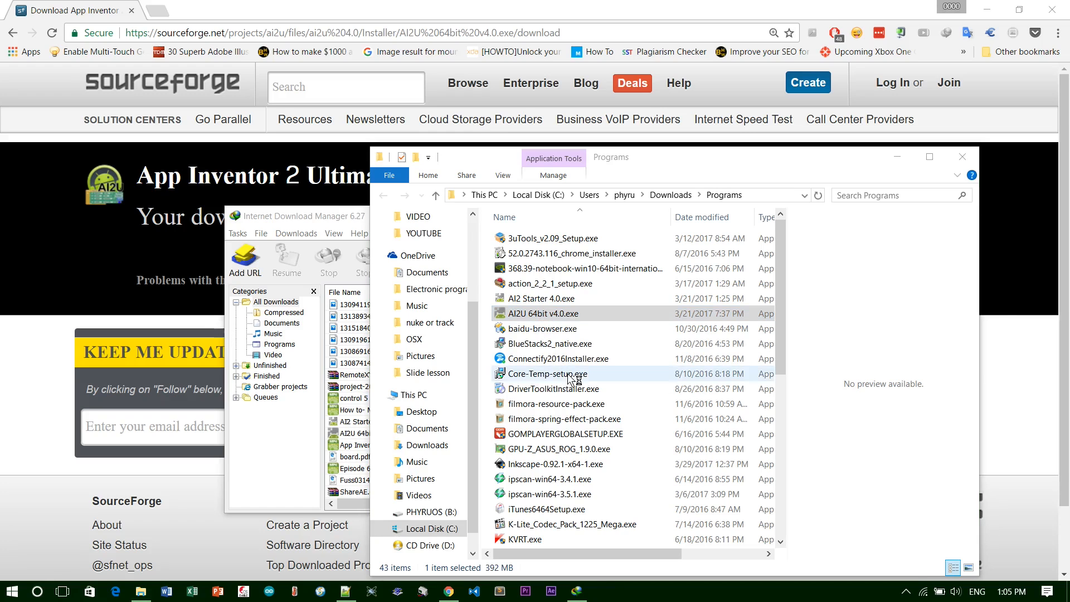
click(542, 313)
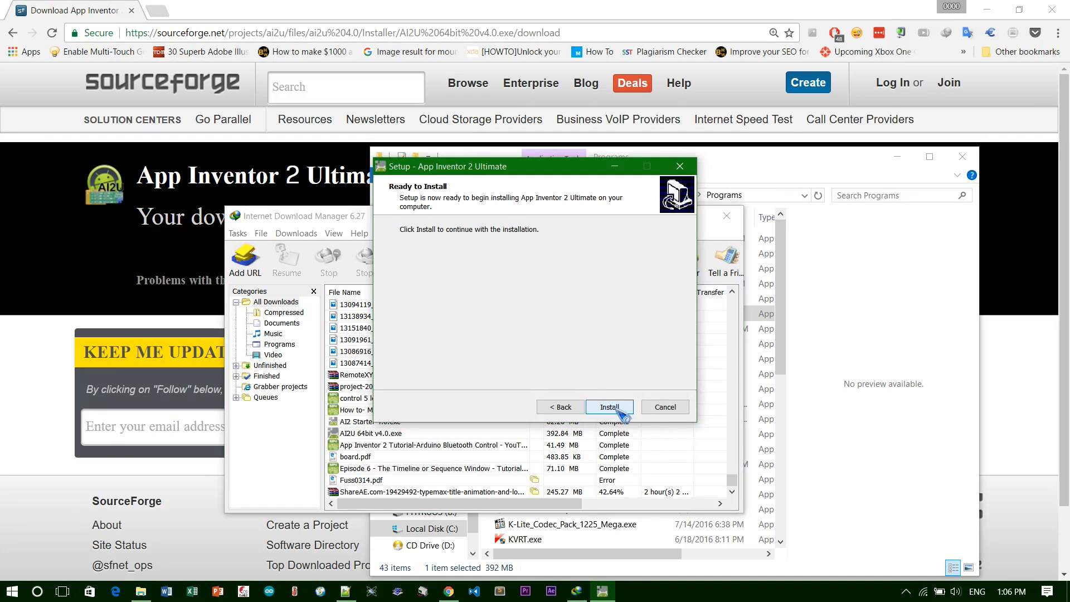
click(609, 407)
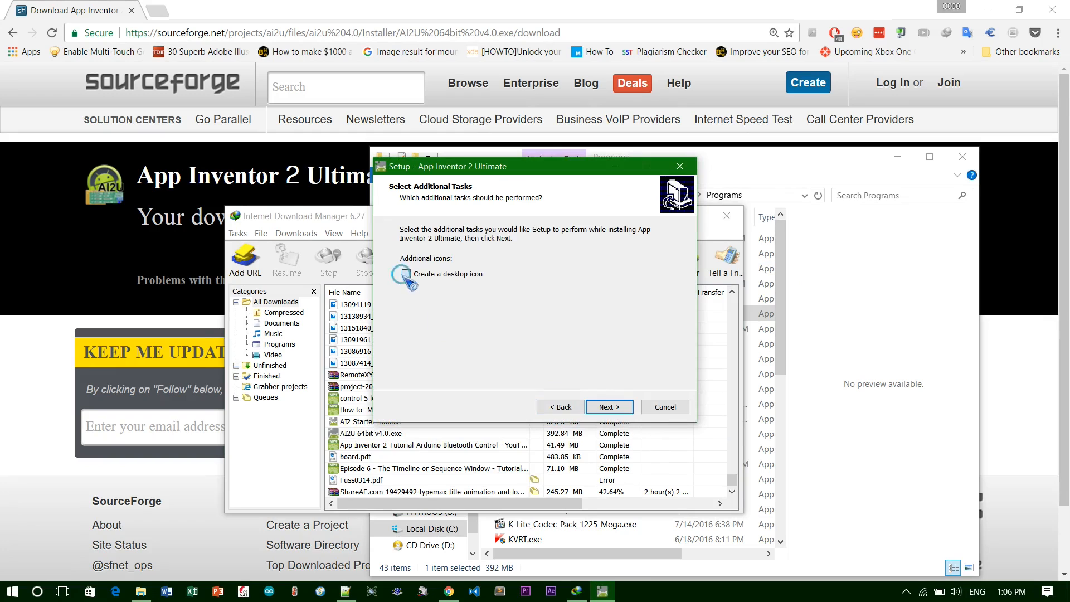
click(609, 406)
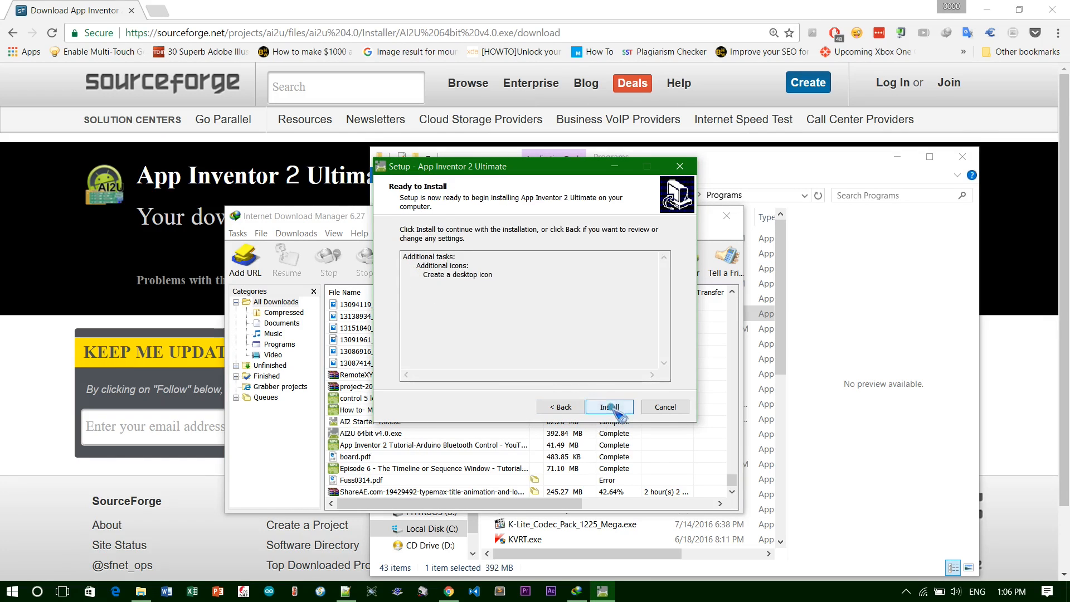
click(609, 406)
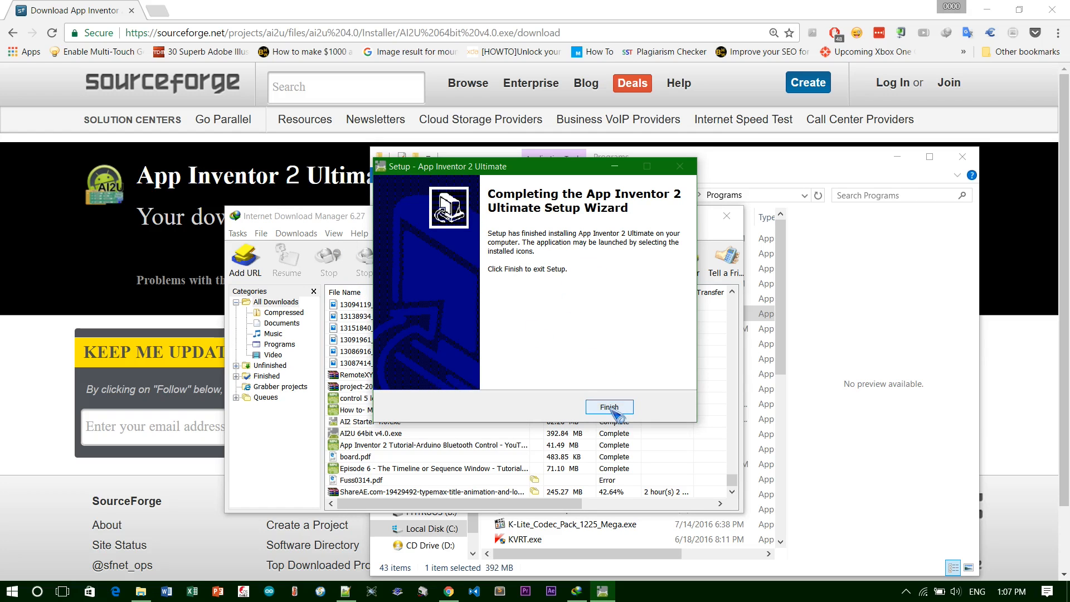
- Finish setup, close the download manager, and launch the App Inventor 2 Ultimate server from Start by searching 'app'
click(608, 406)
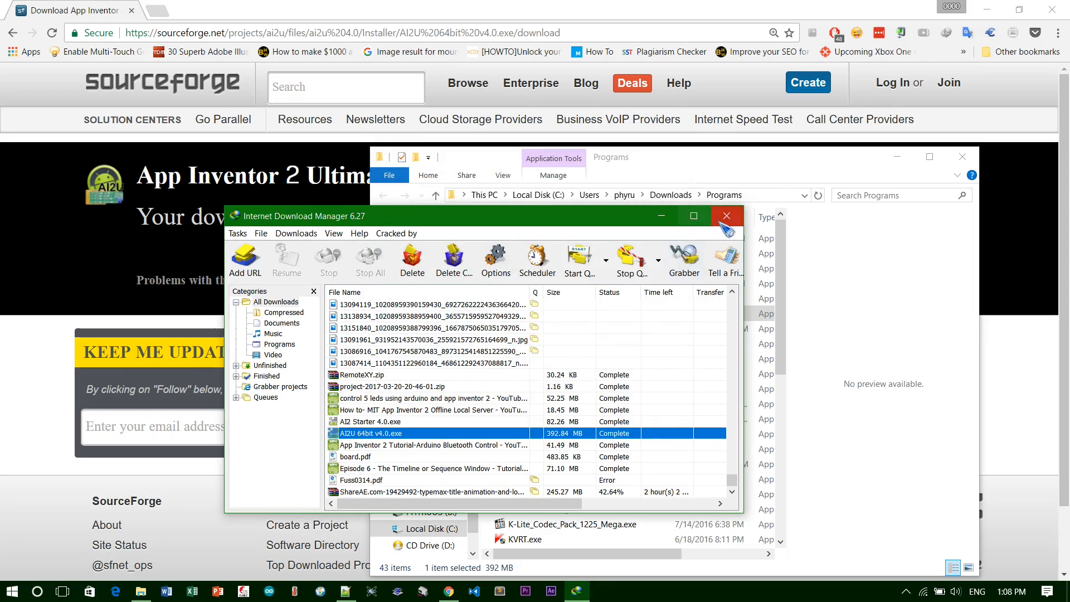
click(726, 216)
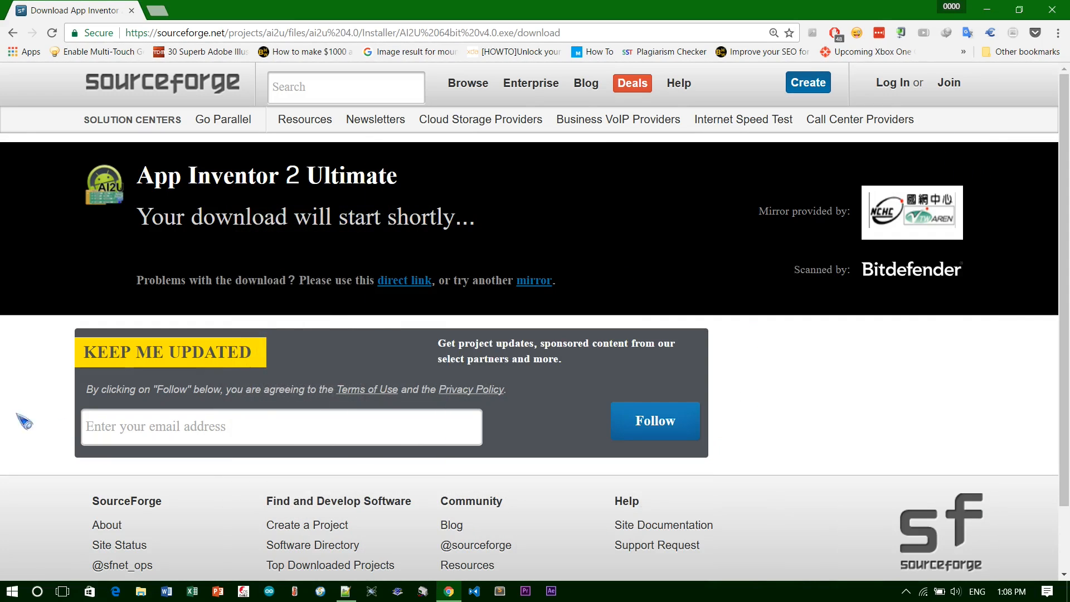
mouse_move(30, 408)
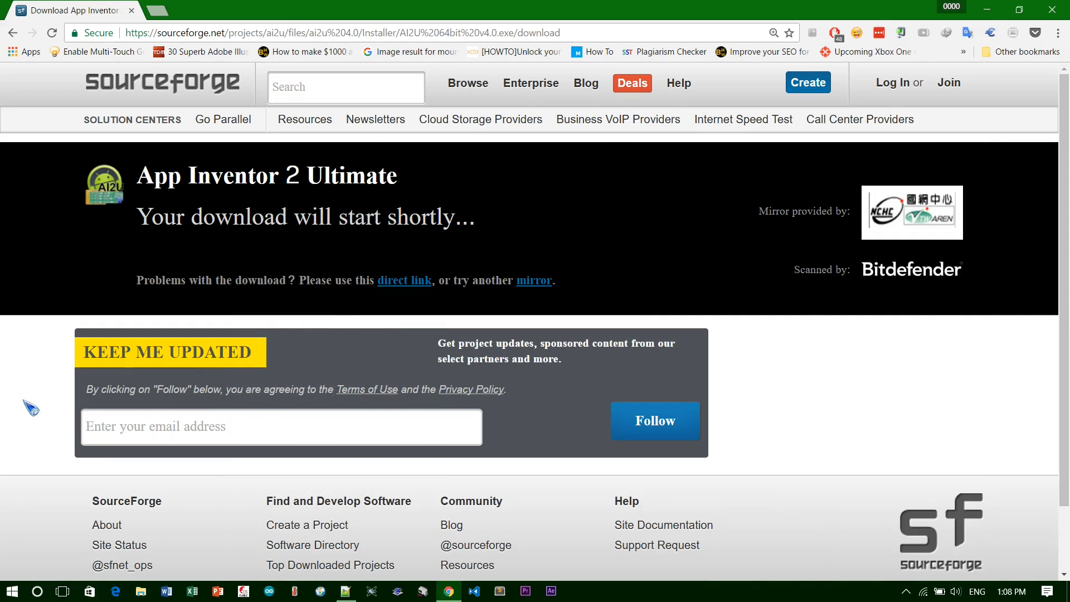
click(10, 590)
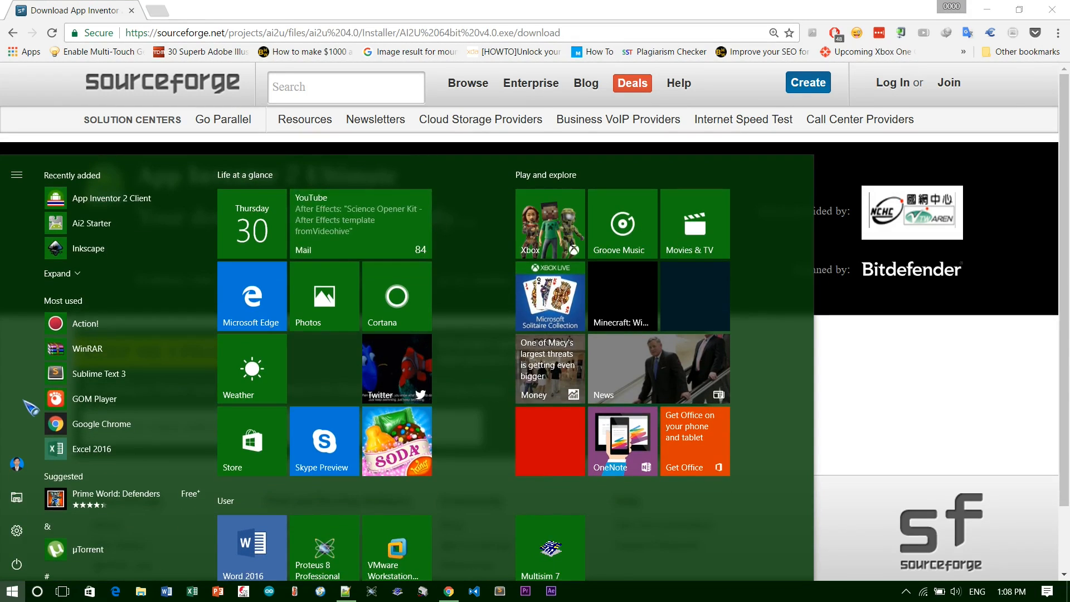
text(app)
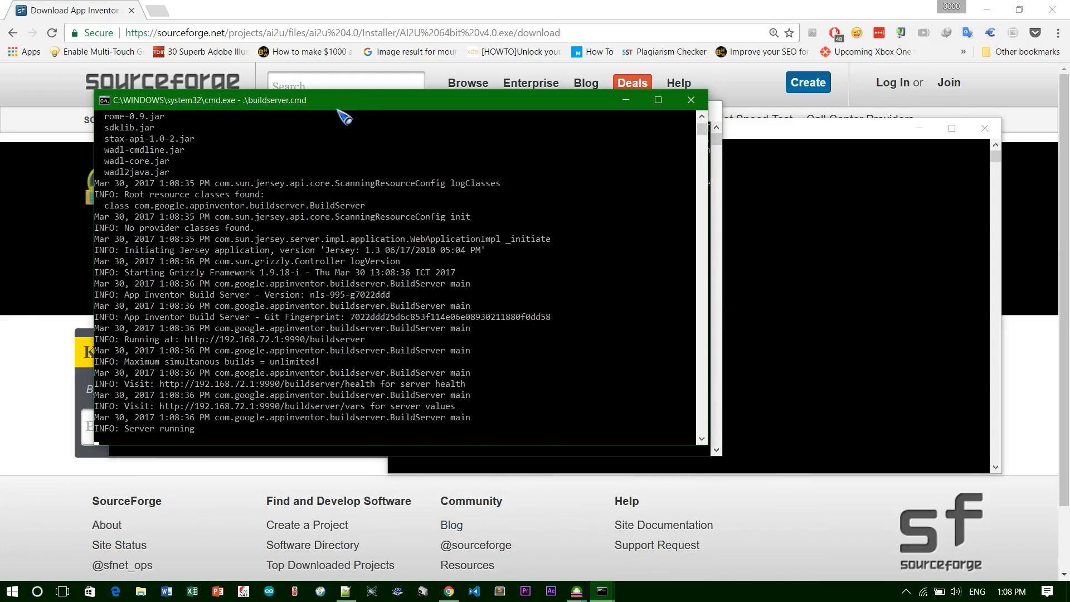
drag(205, 100, 402, 140)
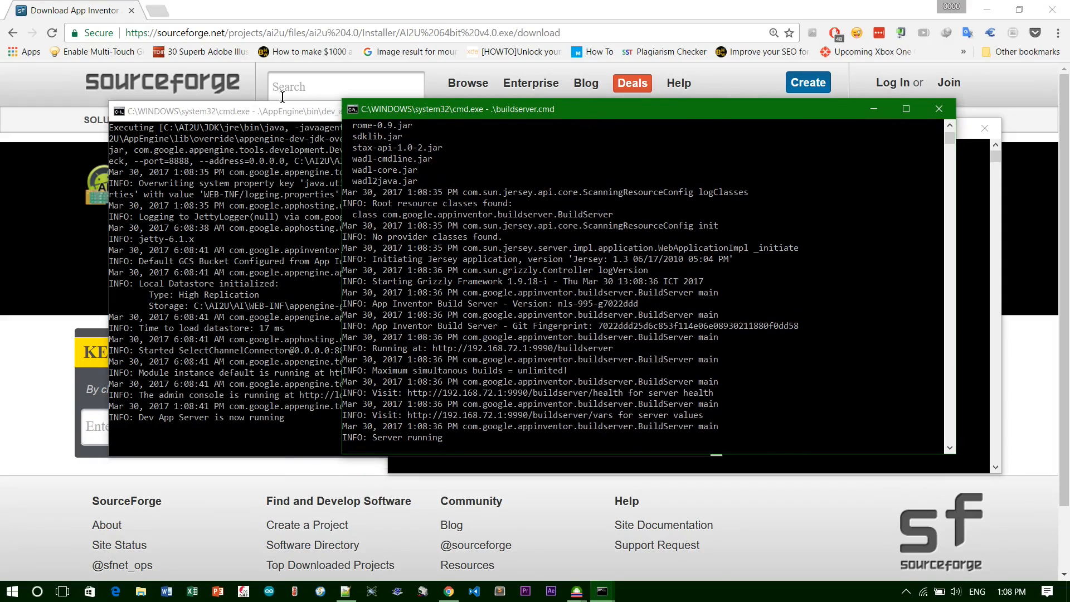
click(225, 110)
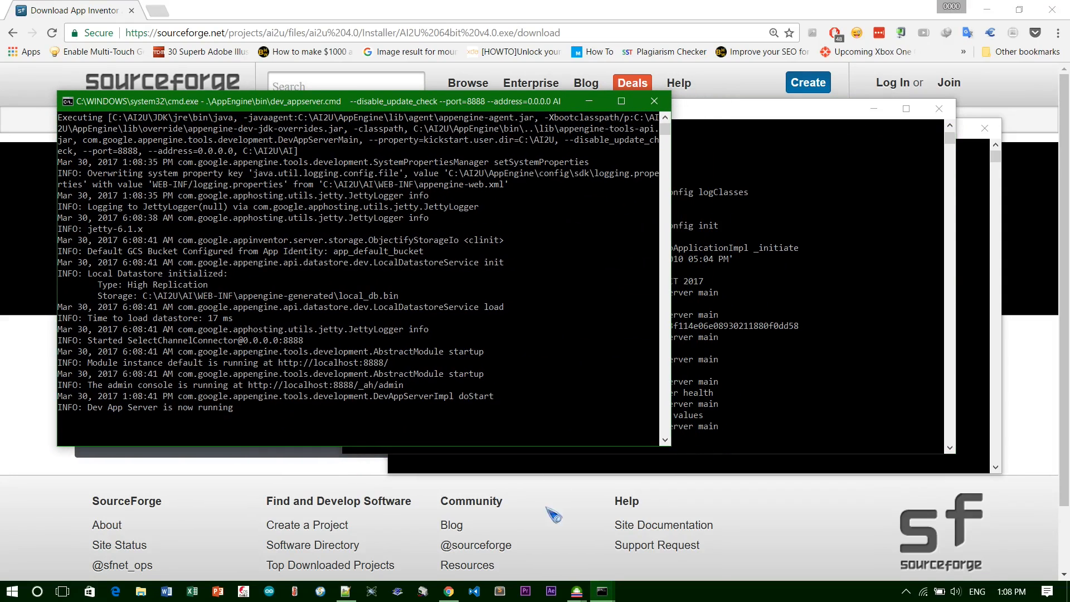
click(614, 110)
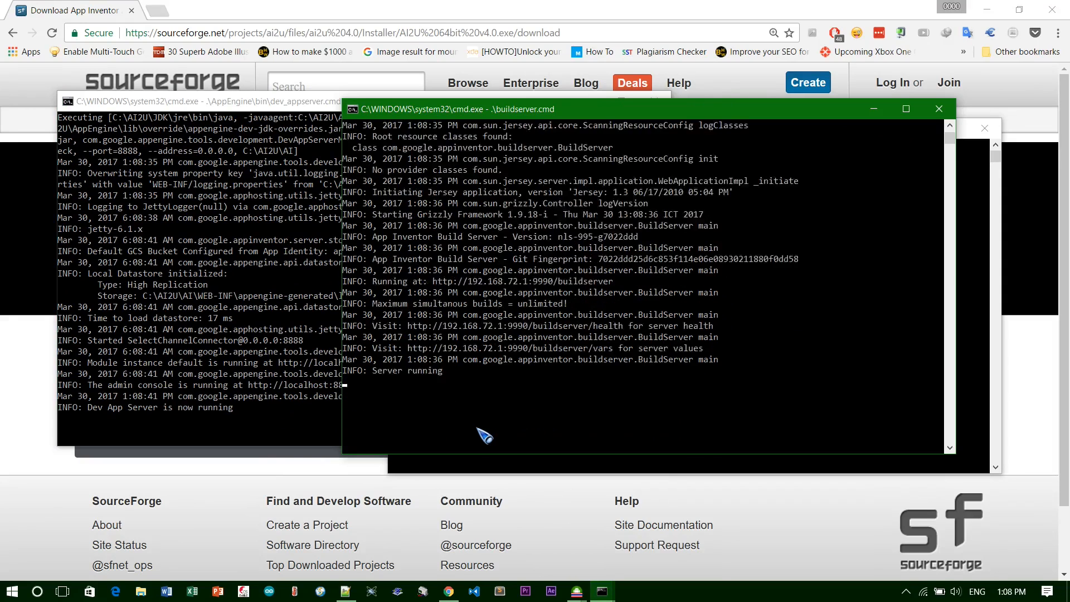
scroll(up, 3)
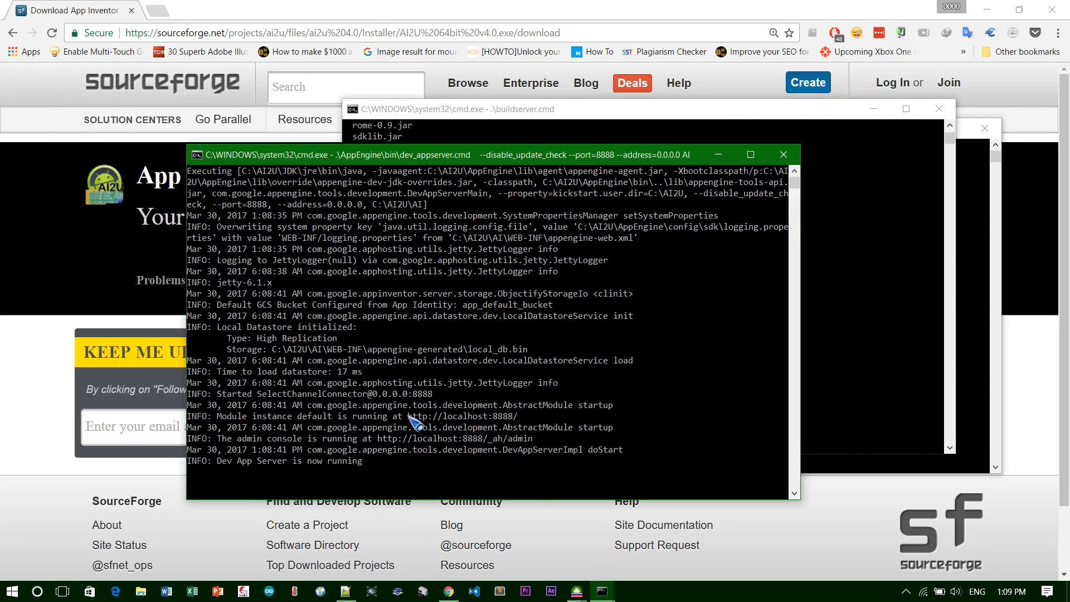
double_click(448, 415)
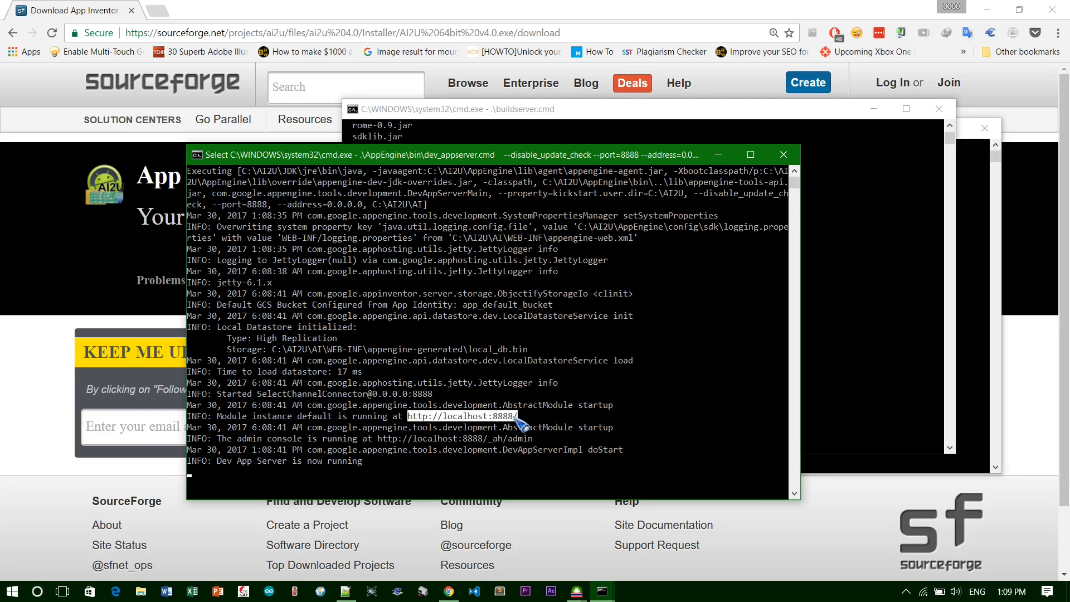
mouse_move(512, 425)
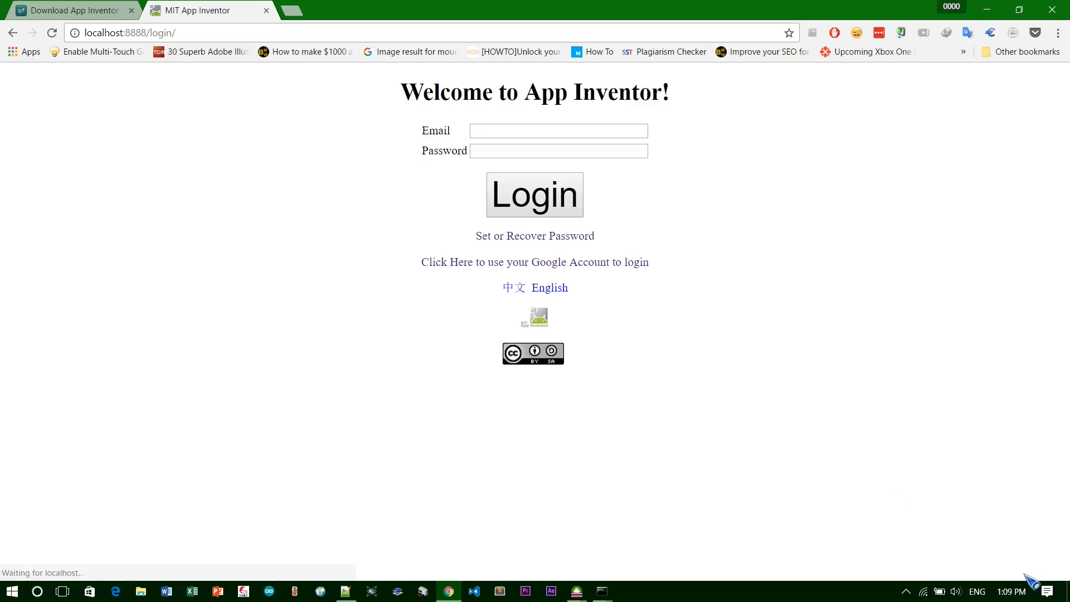
click(923, 590)
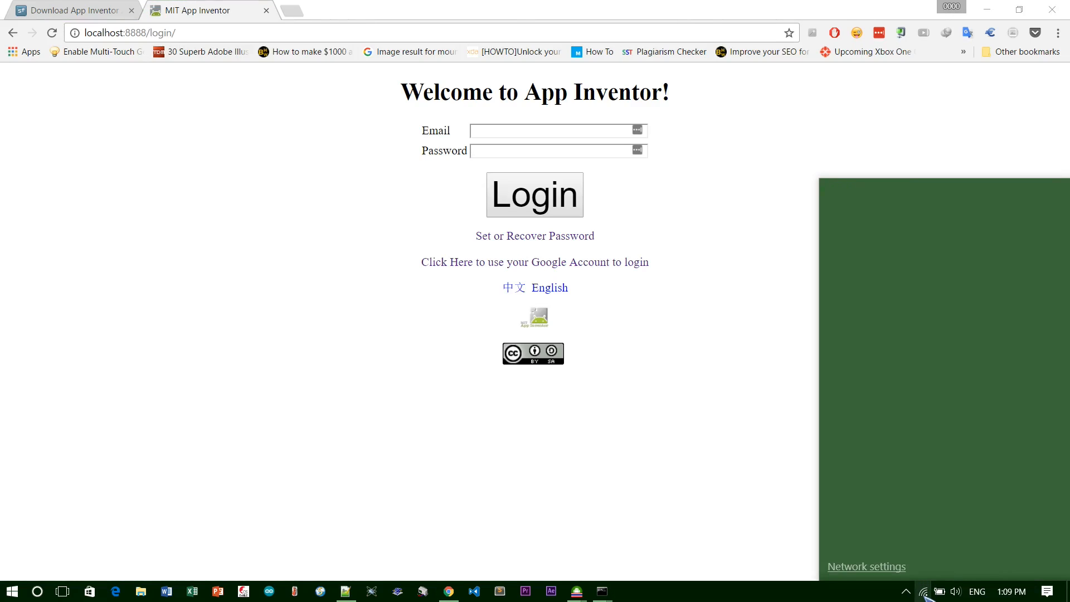
mouse_move(727, 415)
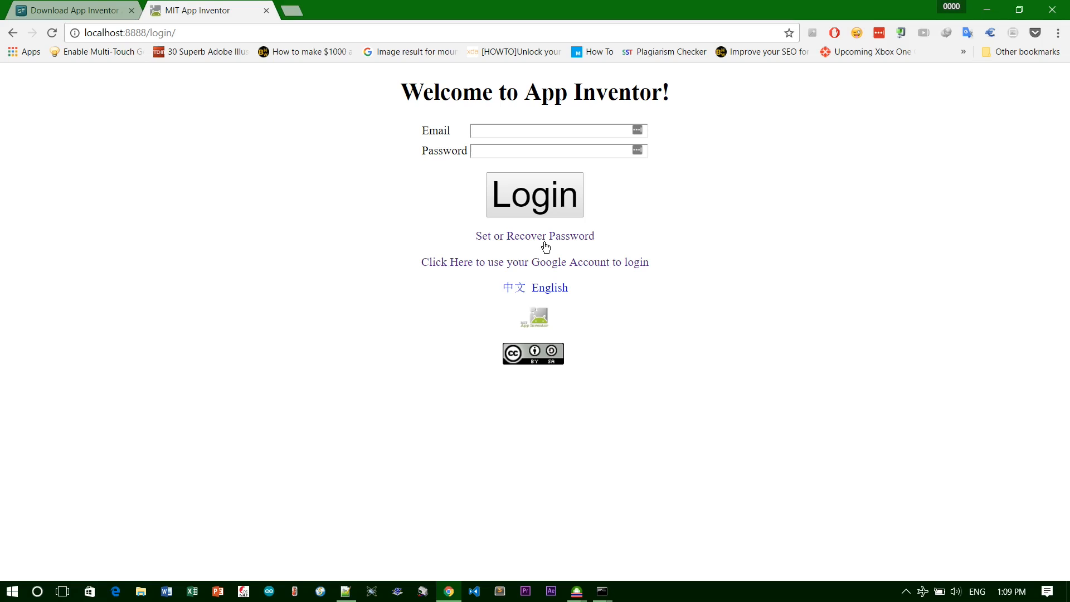
click(553, 131)
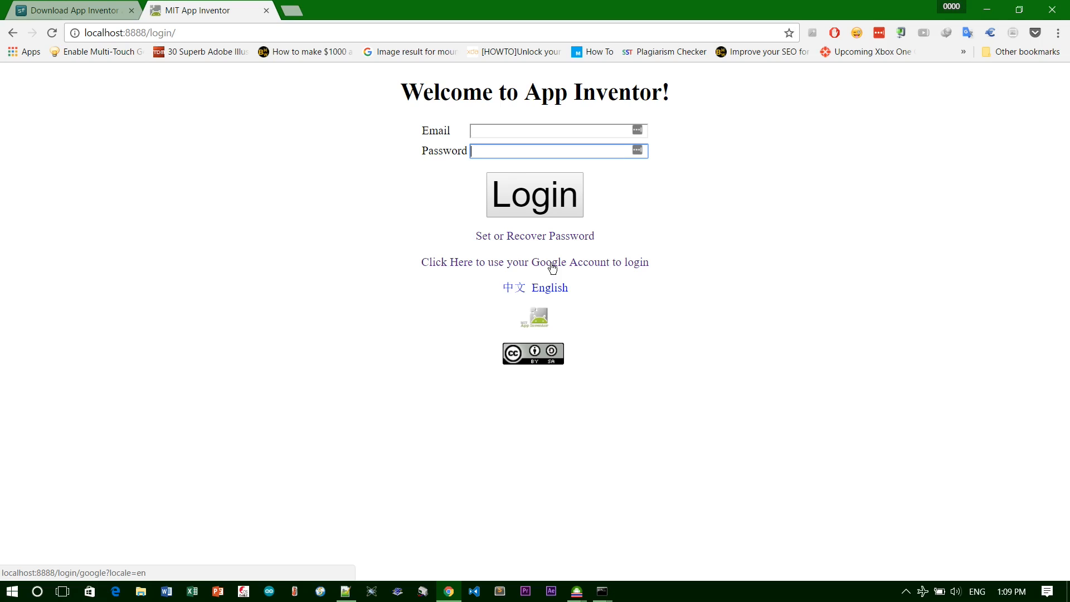
mouse_move(508, 267)
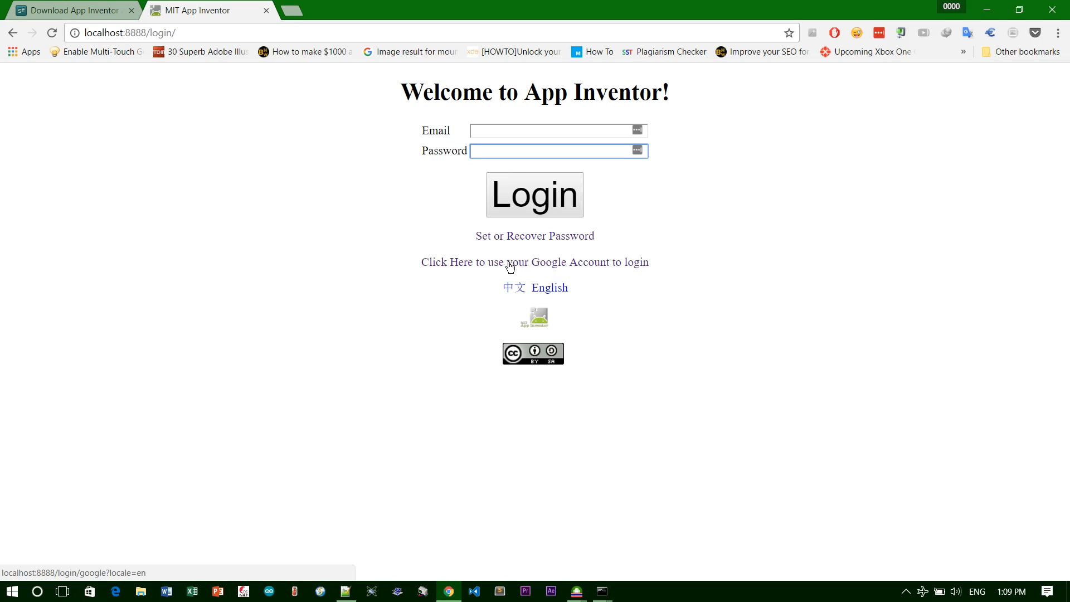
mouse_move(531, 272)
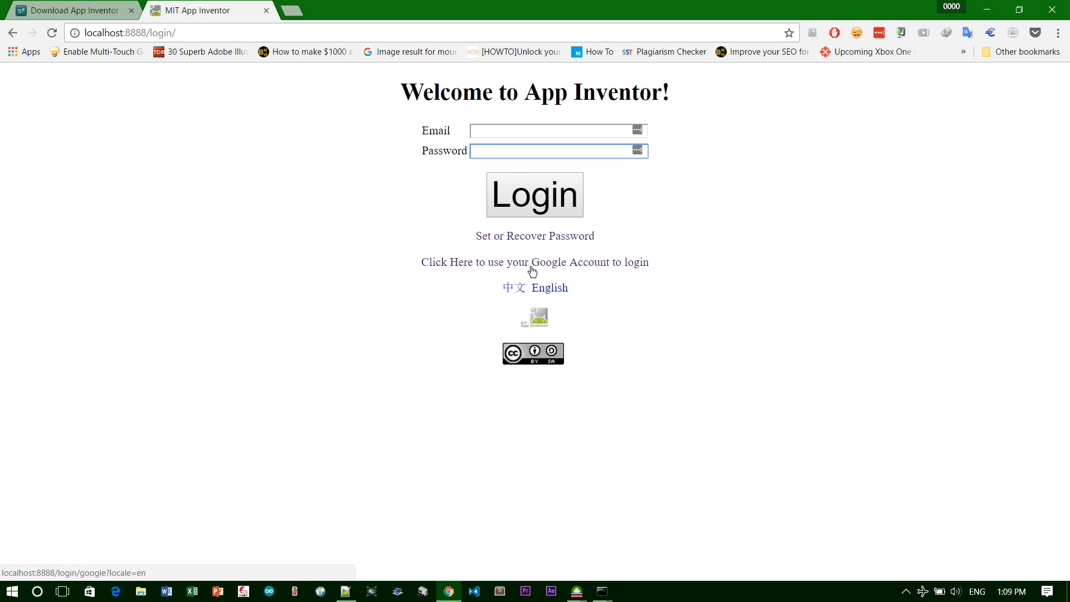
click(565, 266)
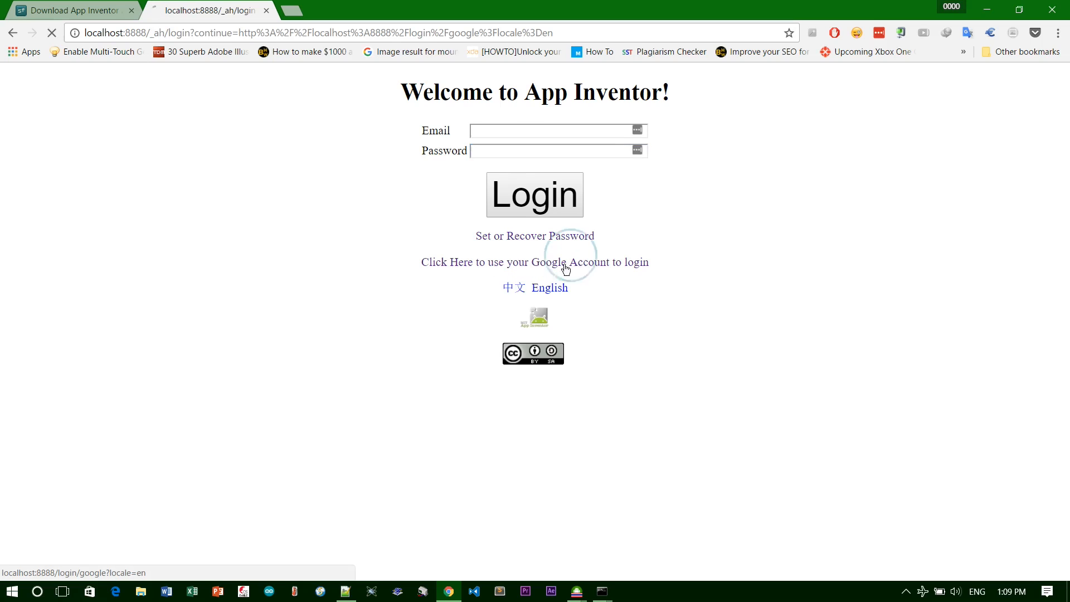
click(534, 261)
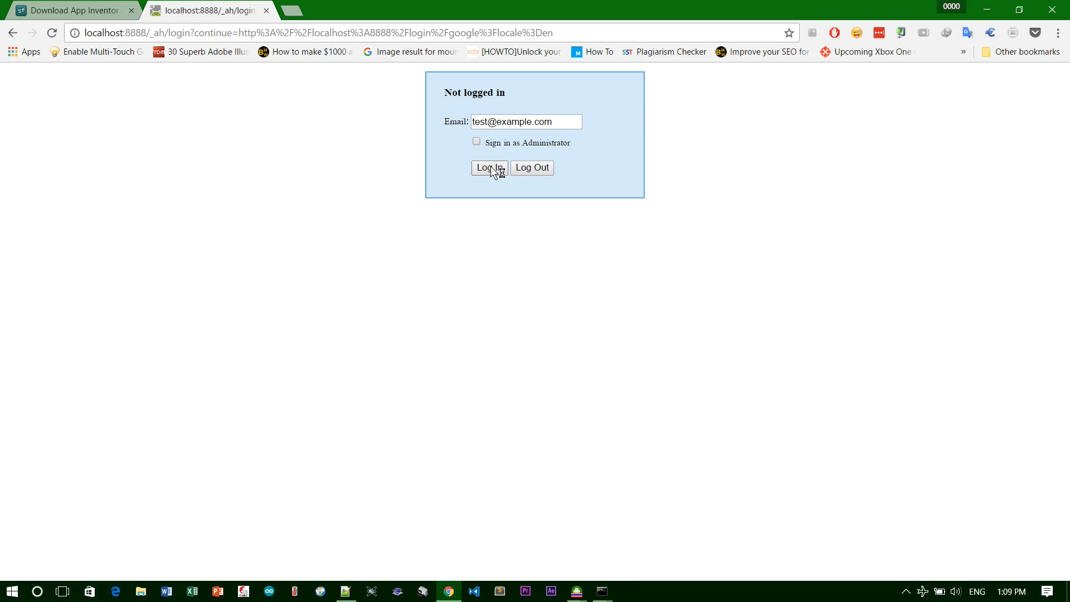
click(488, 169)
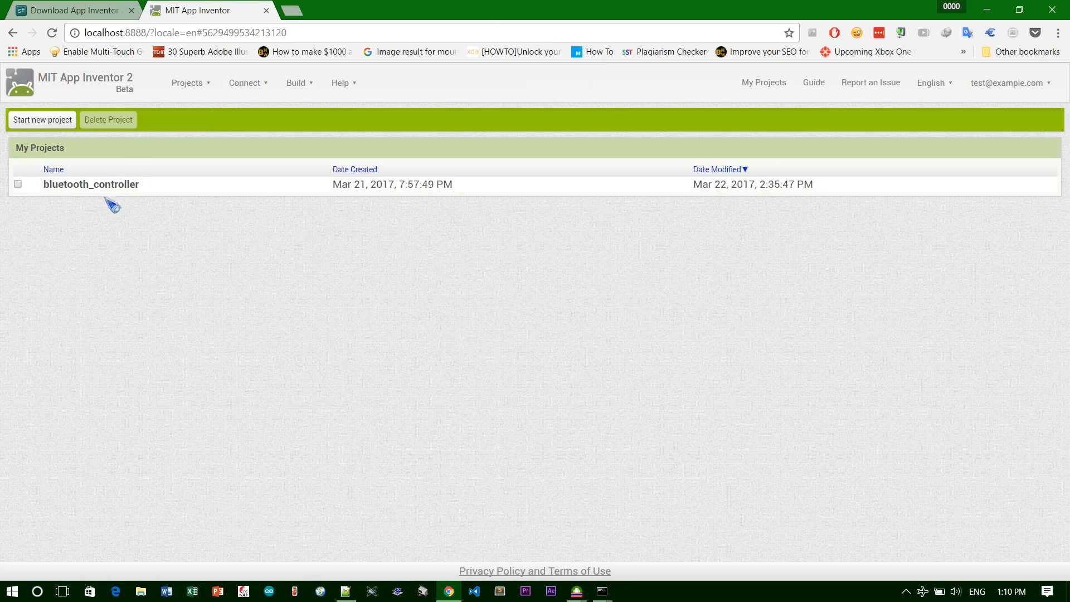
- Open bluetooth_controller and choose Start new project from the Projects menu
click(90, 184)
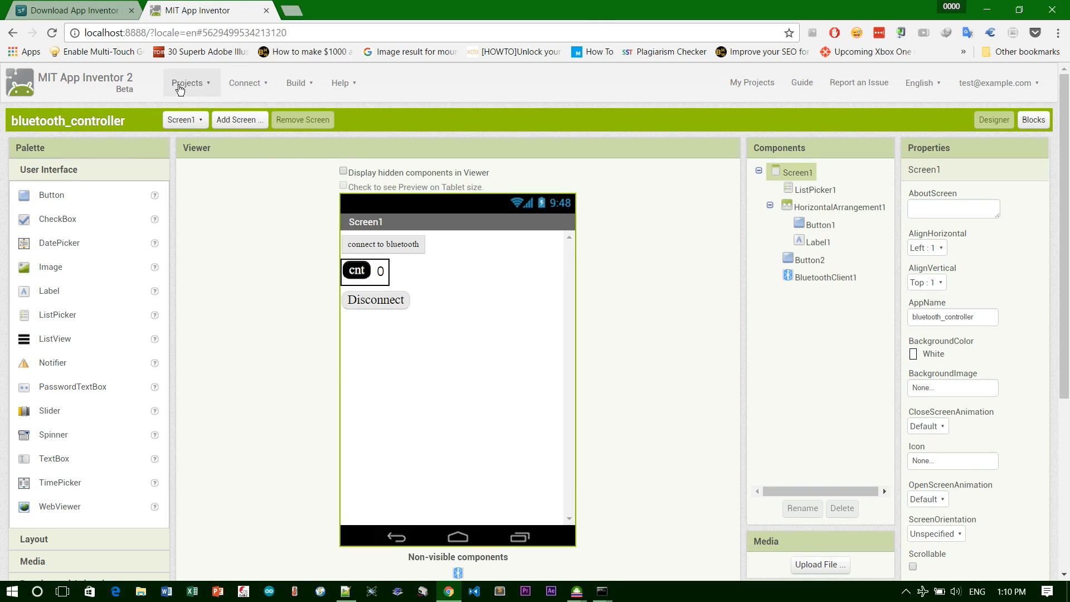
click(190, 83)
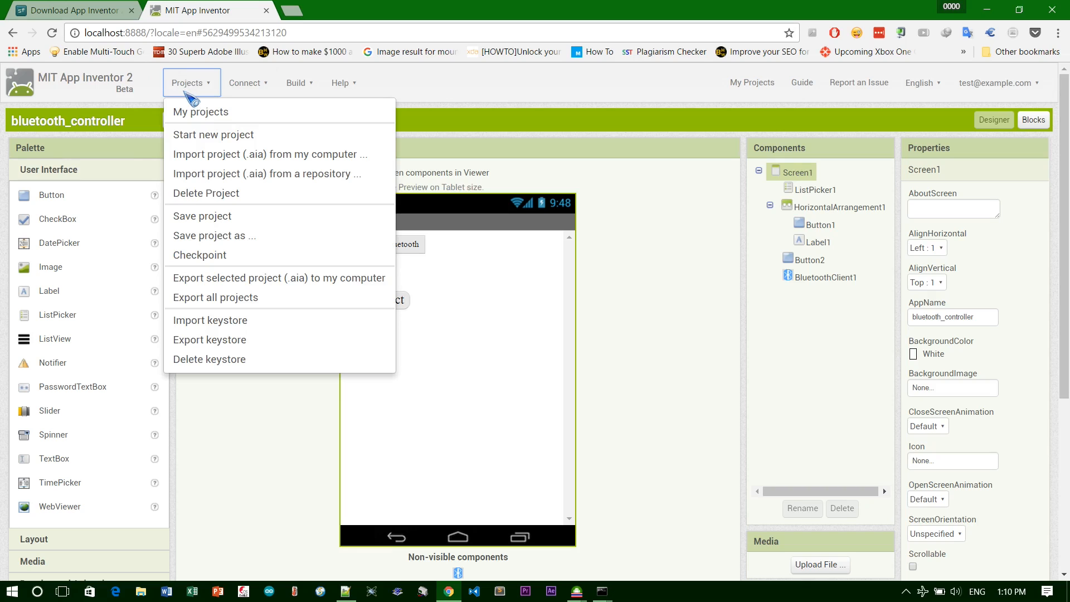
mouse_move(200, 111)
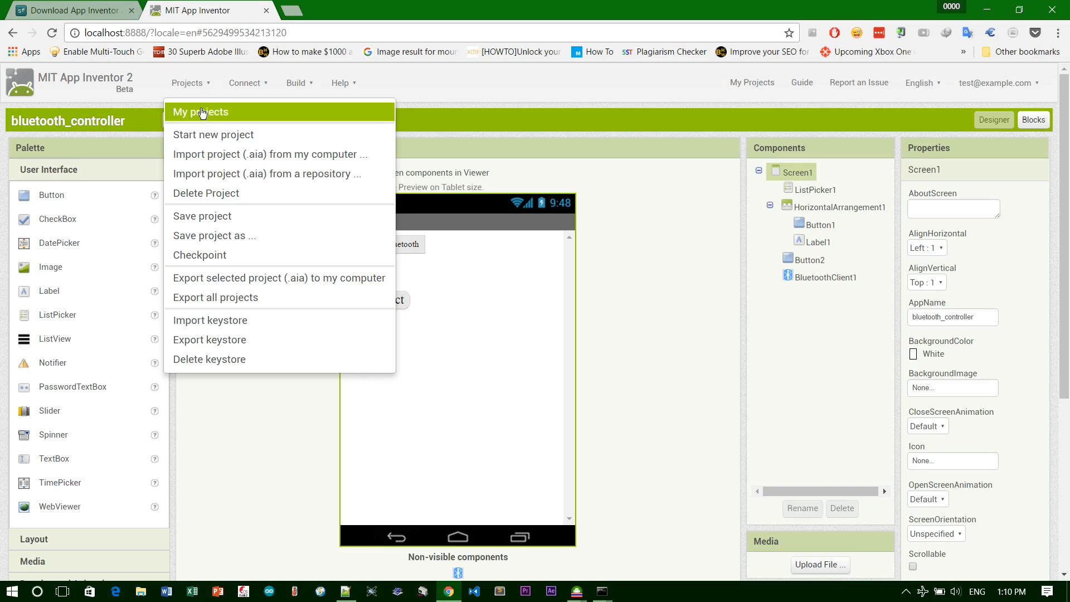
mouse_move(201, 135)
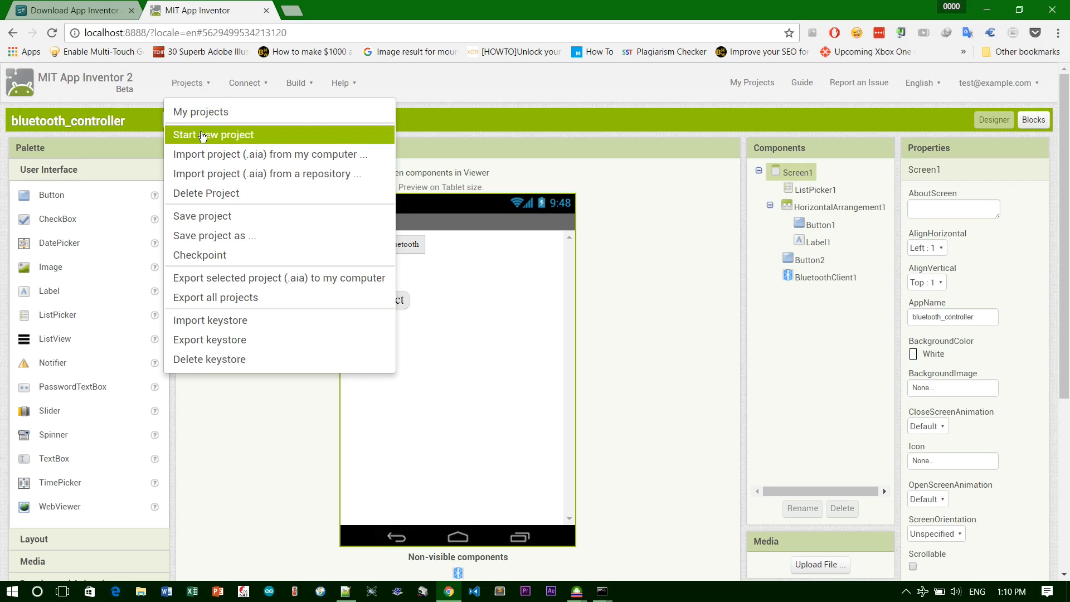
click(214, 135)
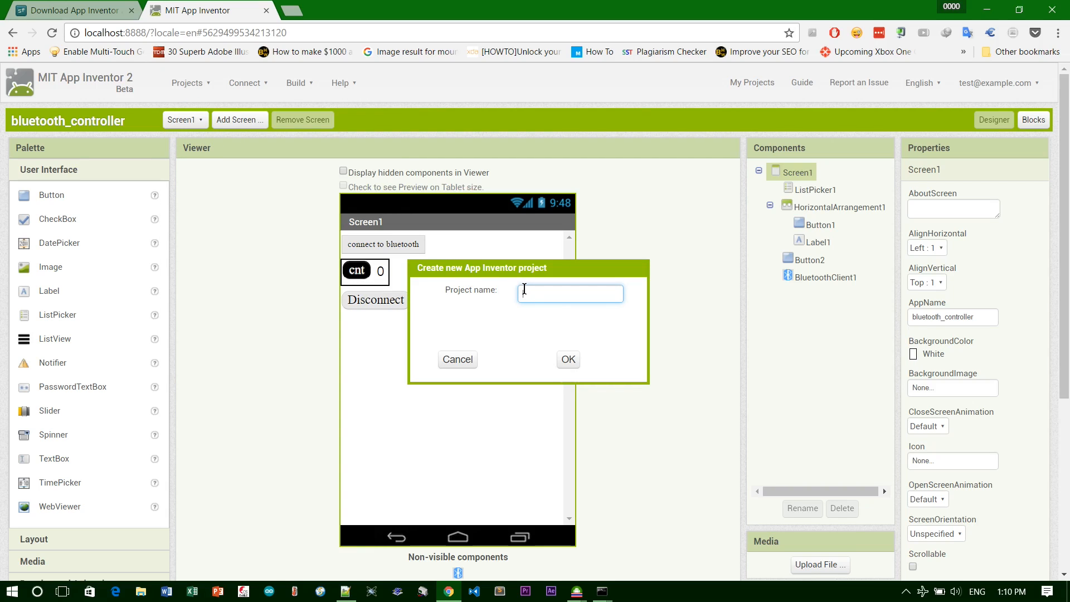
- Create a new project named test_project
text(test)
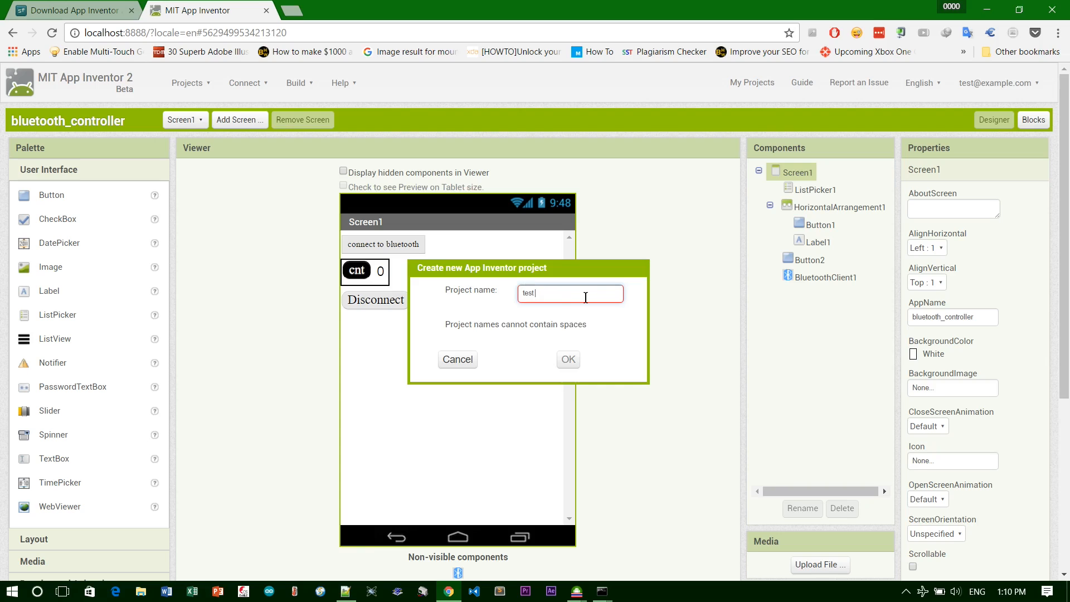
text(_)
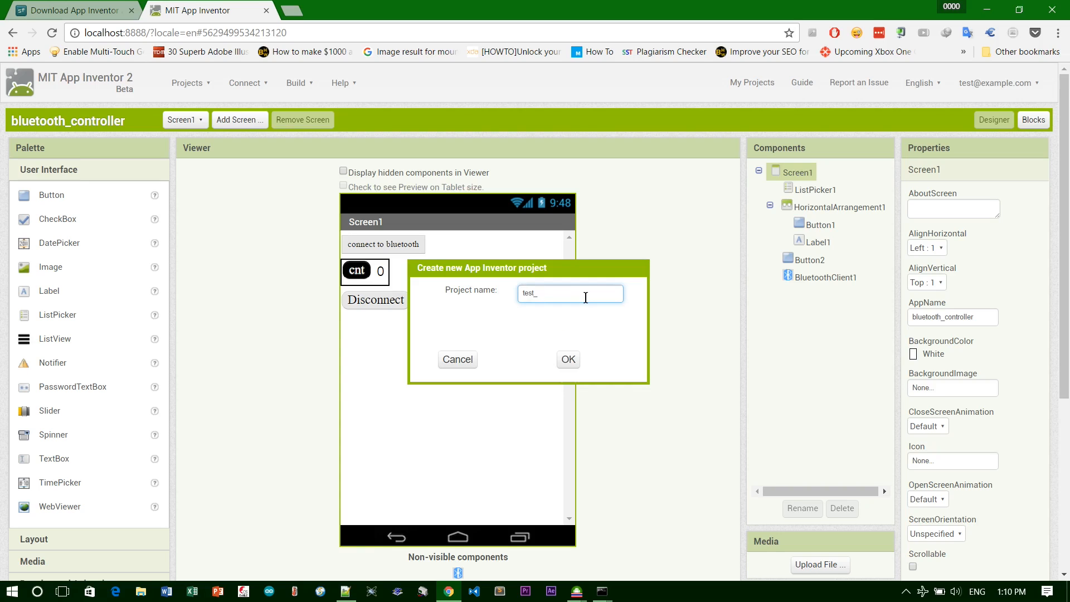
text(proj)
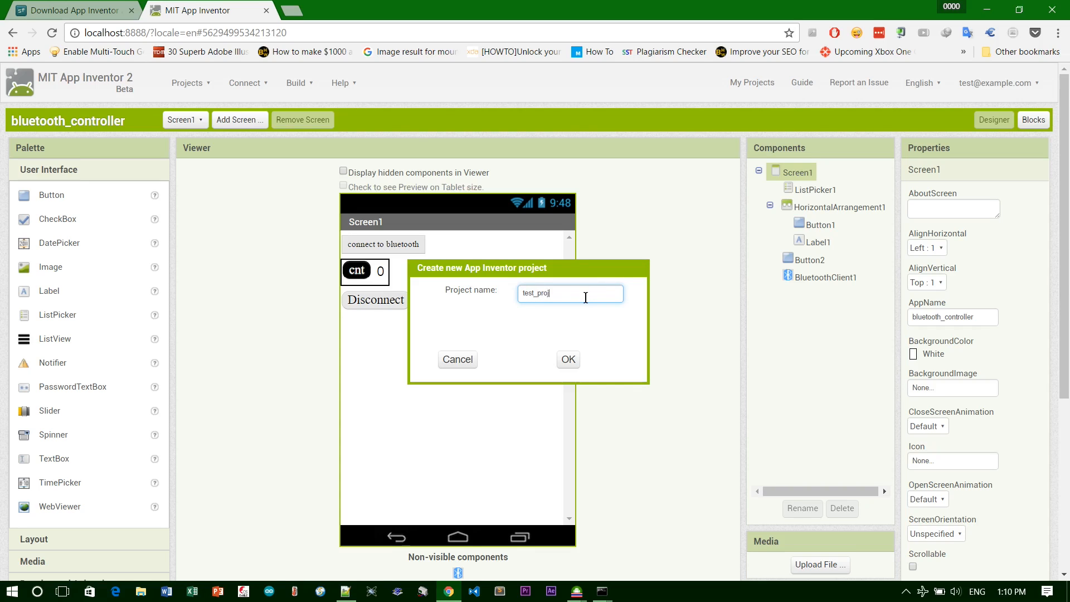
click(567, 360)
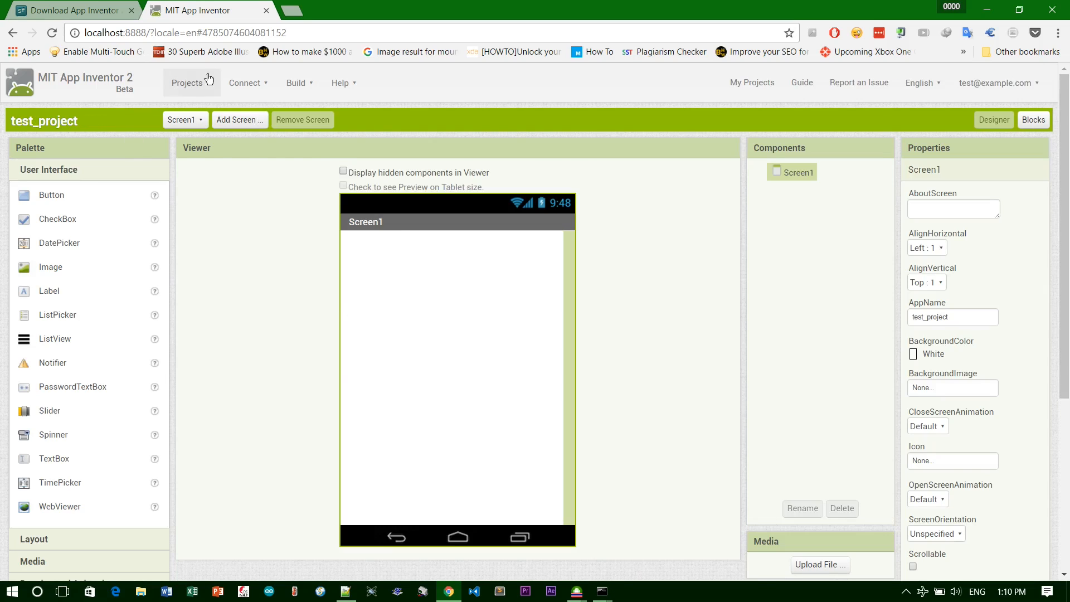
- Return to My projects from the Projects menu
click(187, 82)
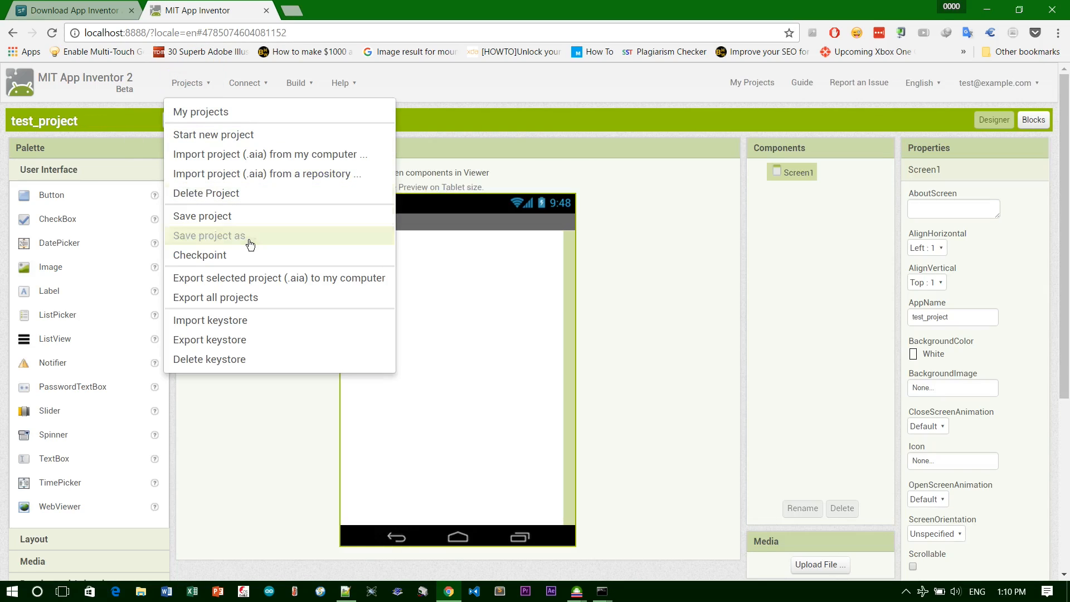
click(201, 215)
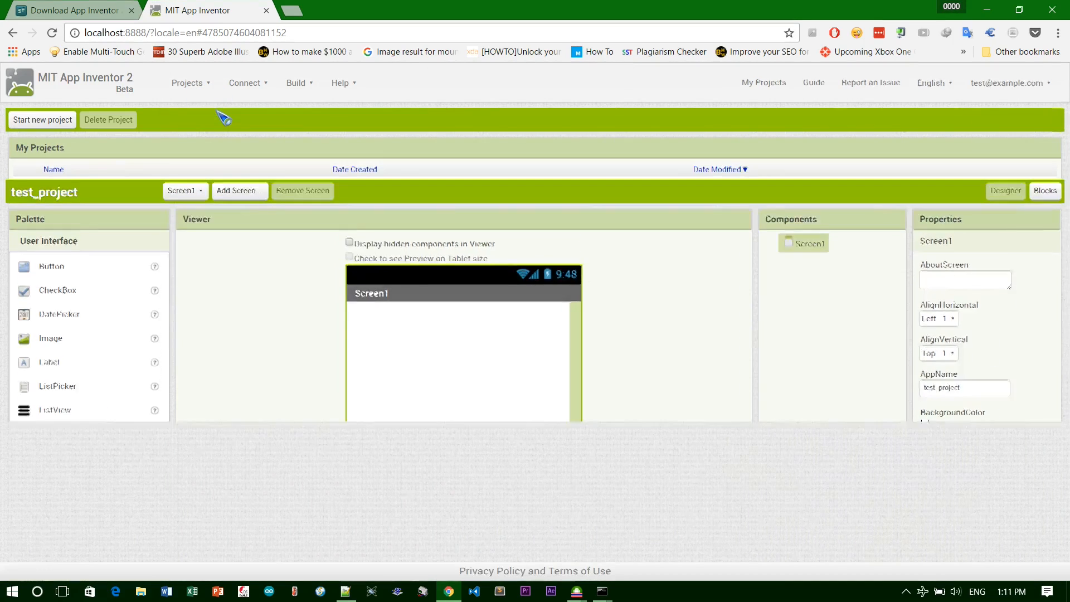
- Reopen bluetooth_controller from the project list and switch to its Blocks editor
click(762, 81)
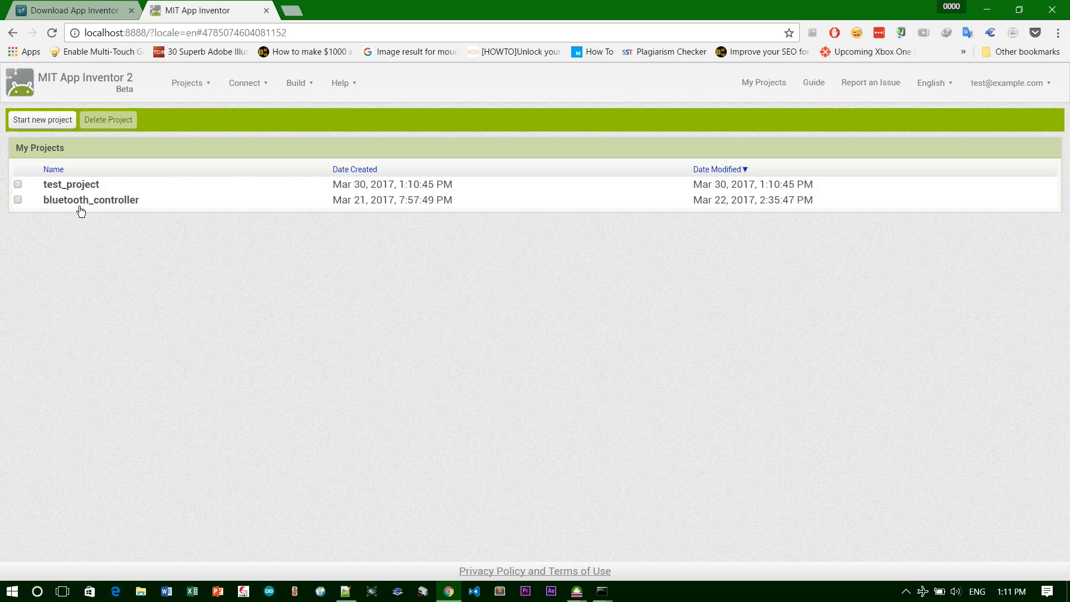
click(90, 200)
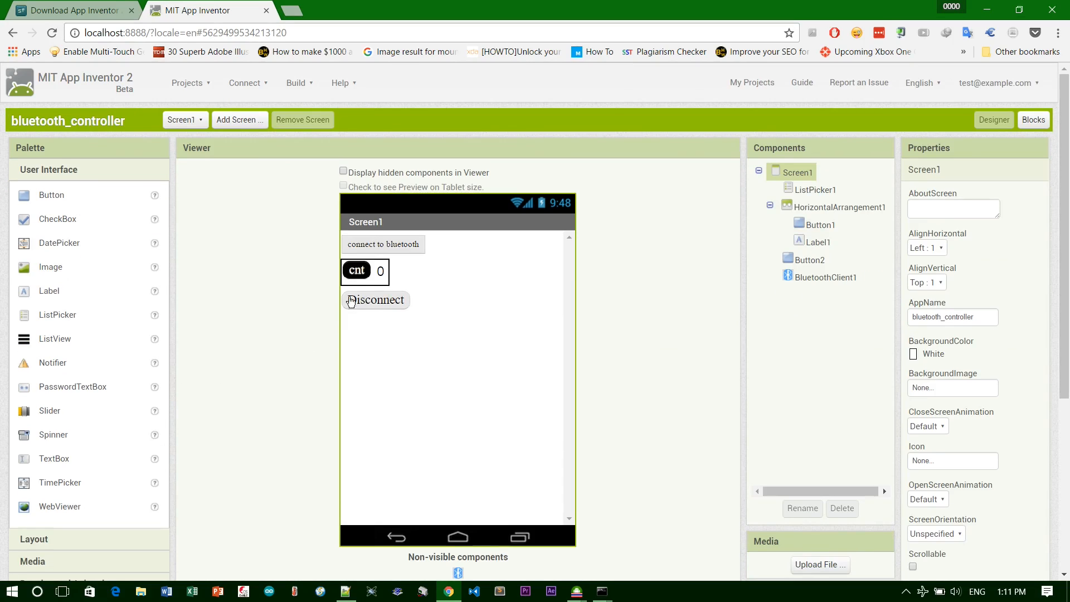
mouse_move(1022, 286)
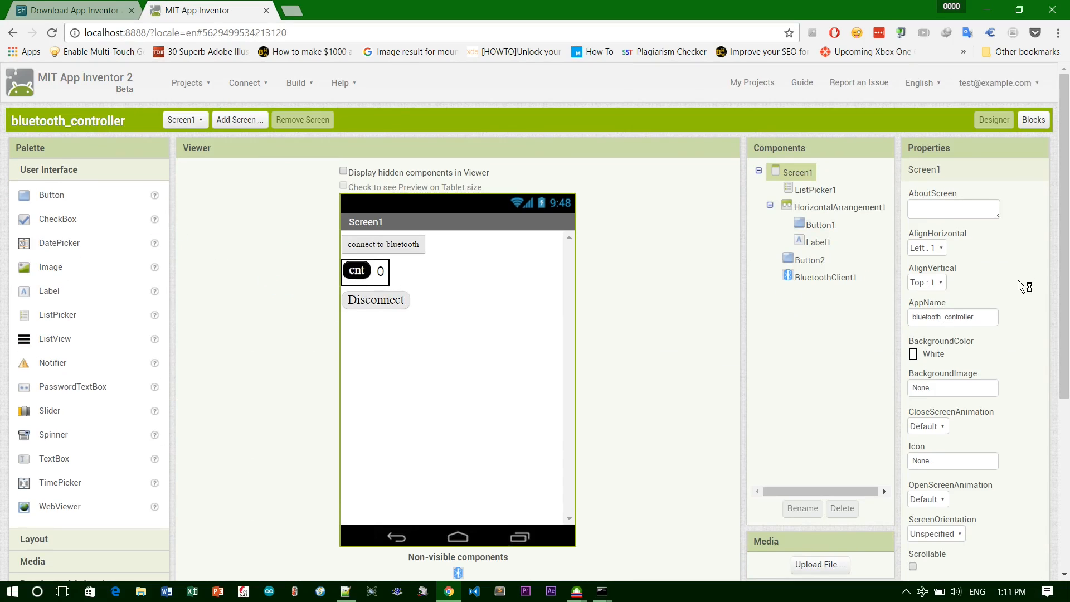
mouse_move(1026, 279)
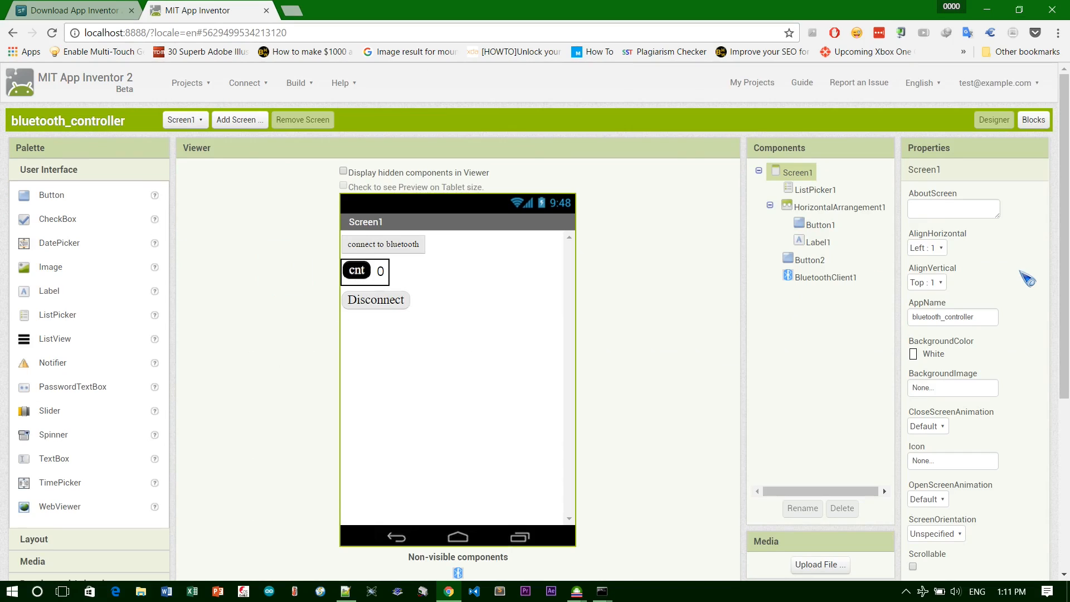
mouse_move(864, 235)
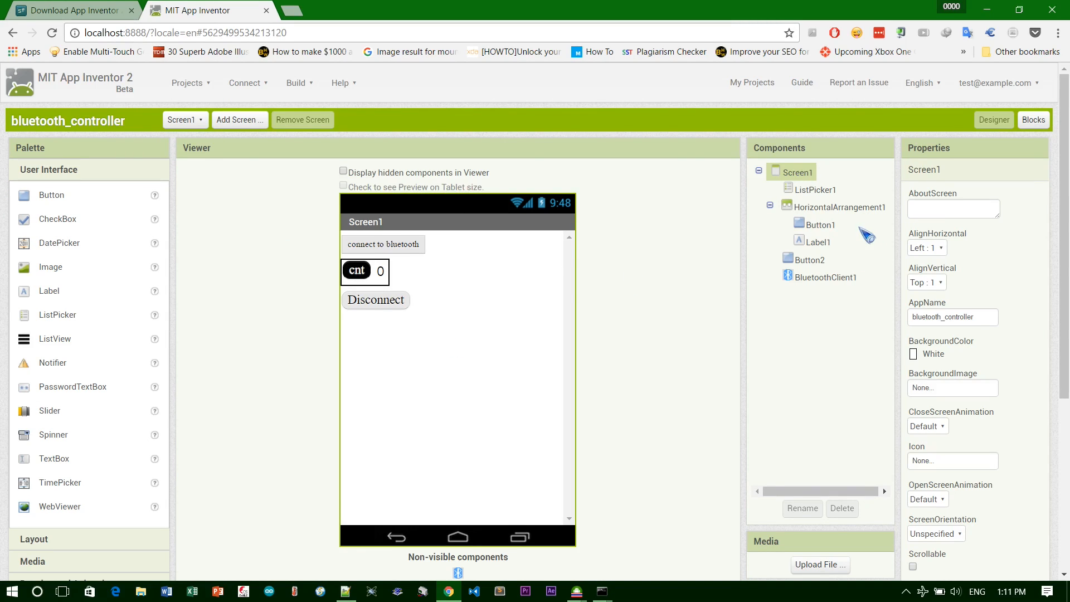
mouse_move(675, 309)
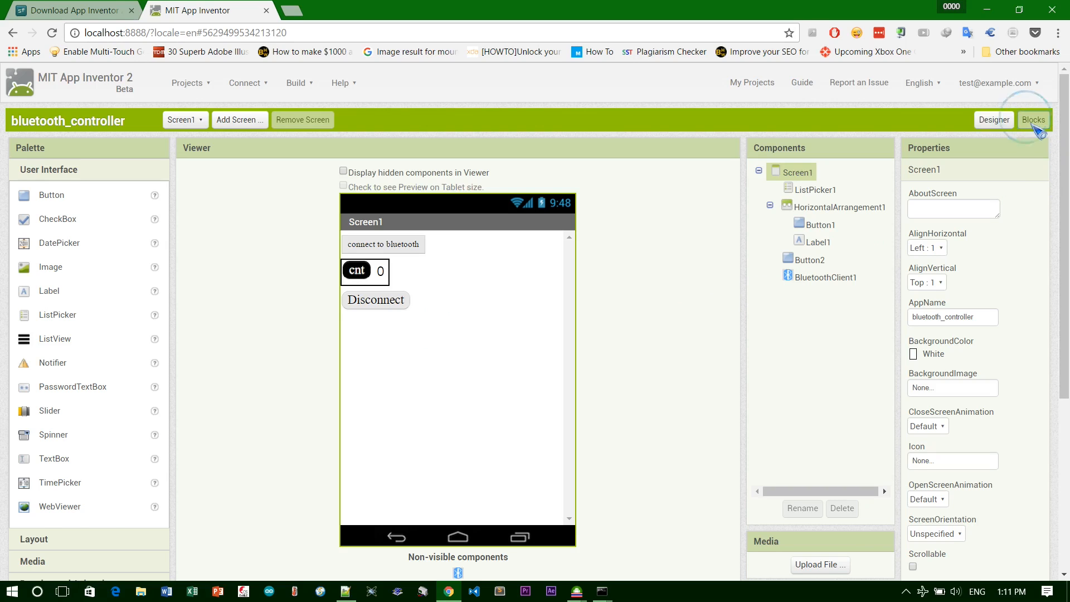
click(1033, 119)
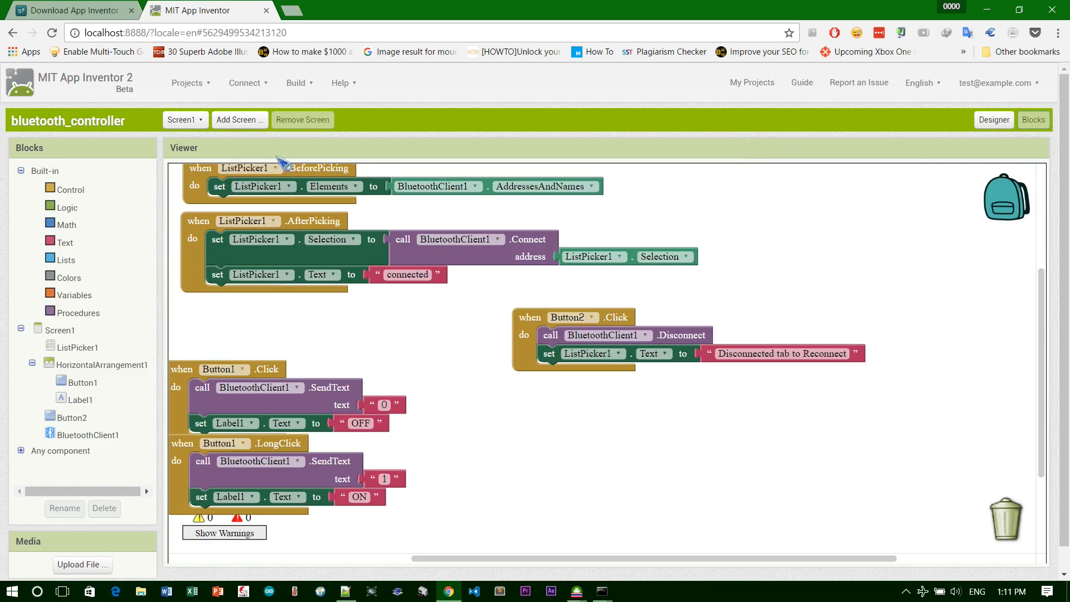
- Return to the Designer view showing bluetooth_controller's Bluetooth connect and Disconnect layout
click(993, 119)
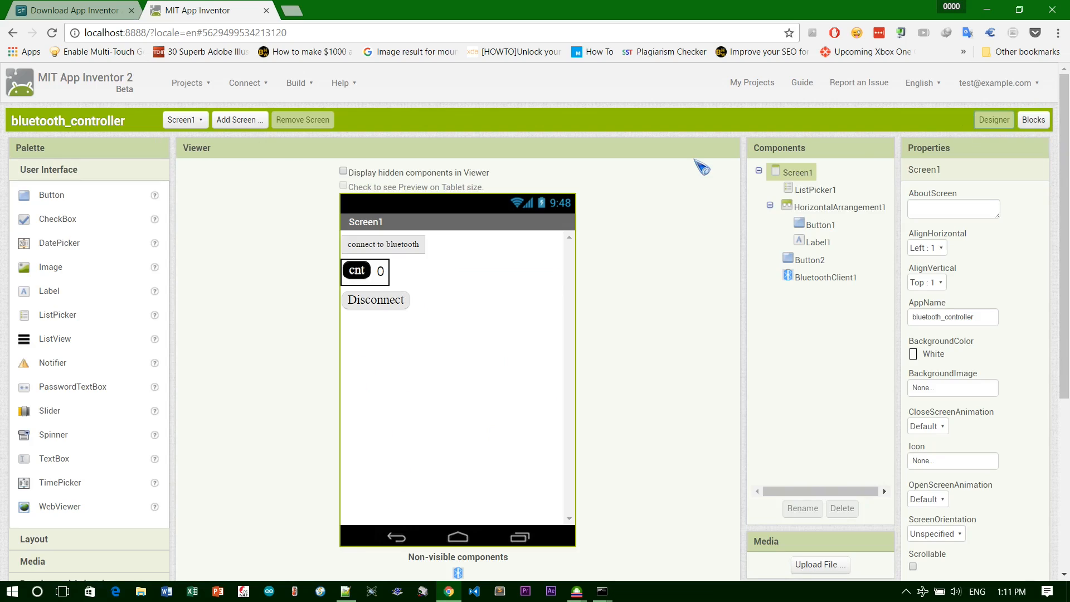
mouse_move(148, 284)
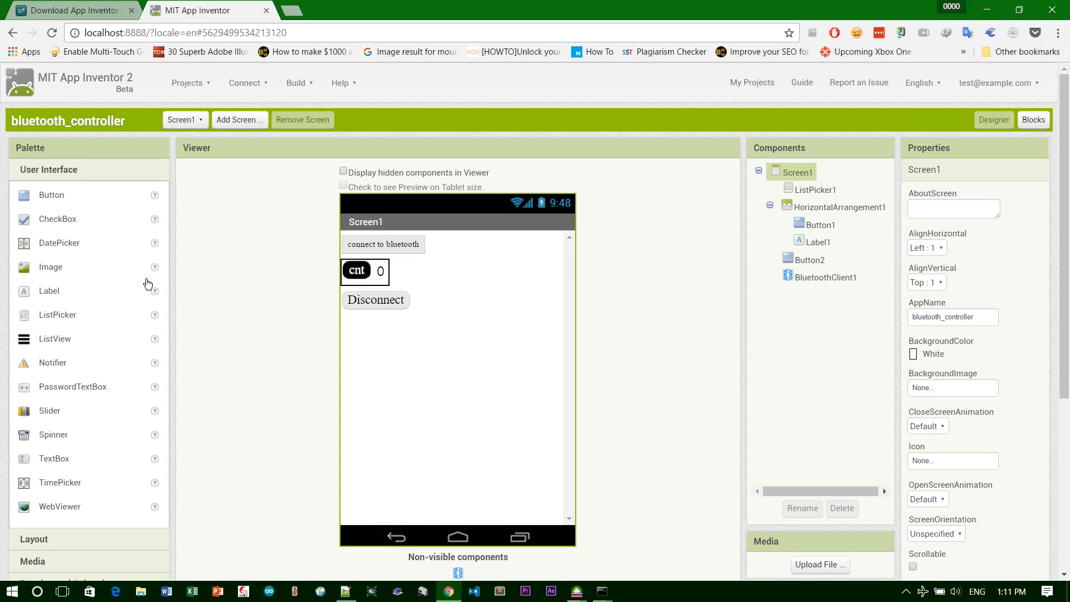
mouse_move(292, 321)
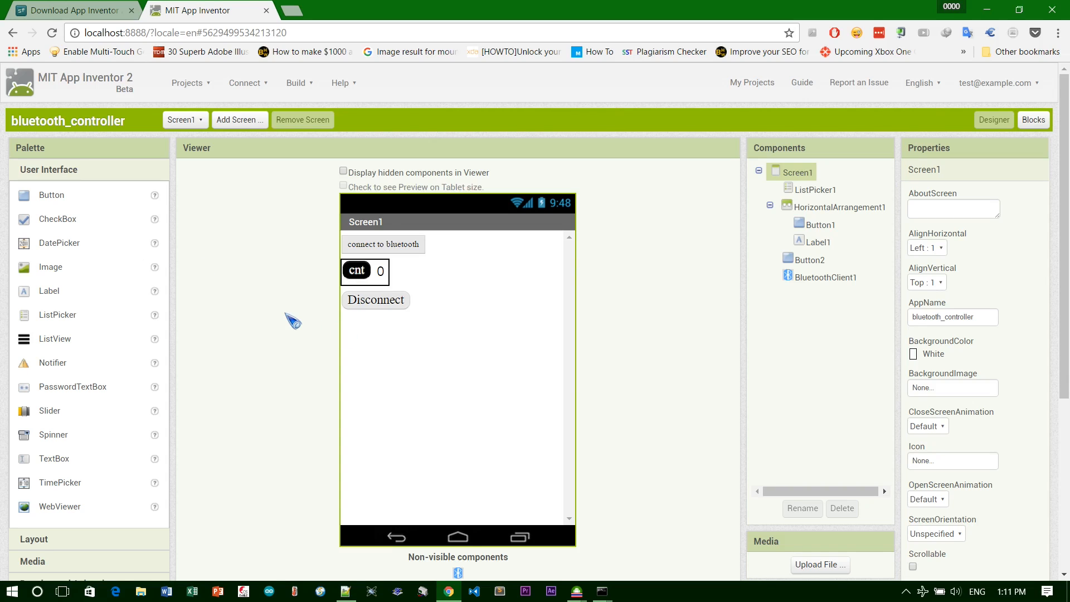